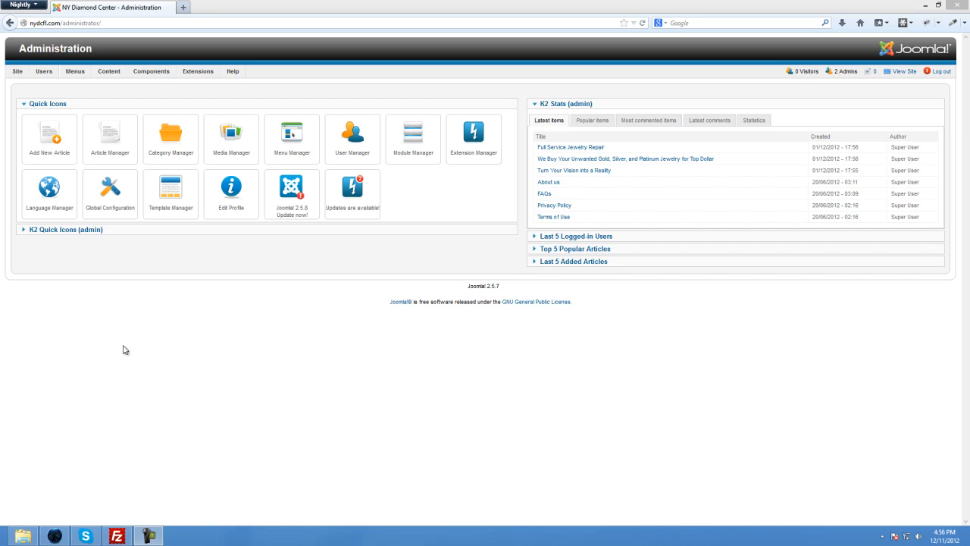
mouse_move(252, 325)
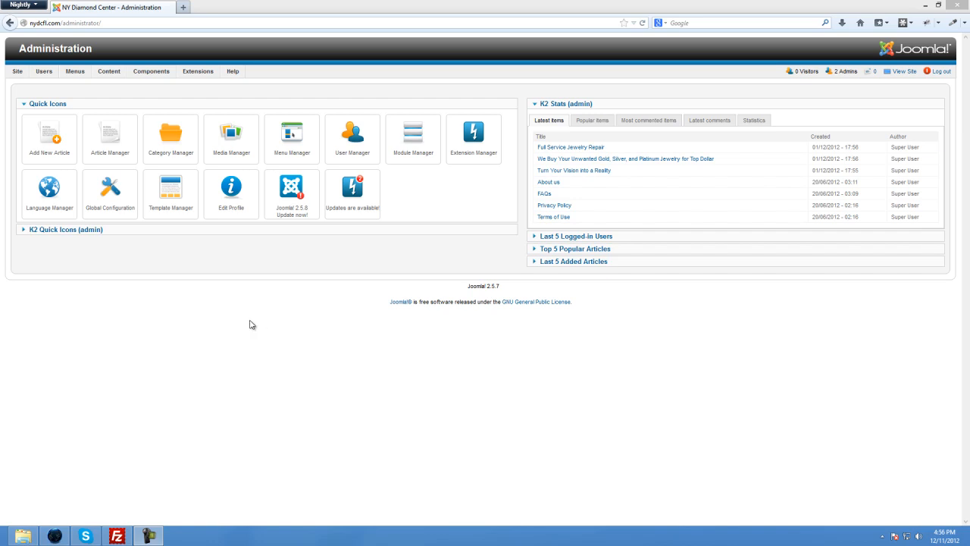
mouse_move(247, 325)
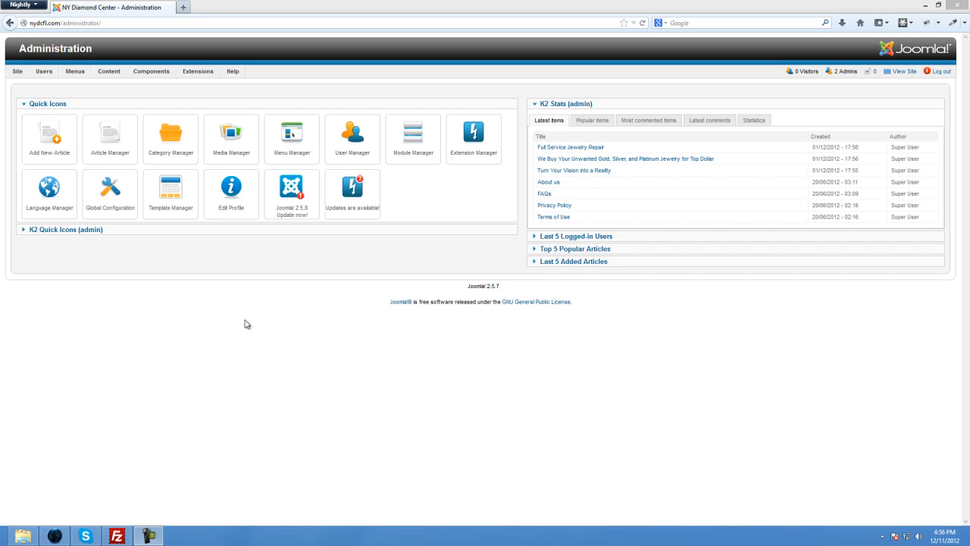
mouse_move(169, 170)
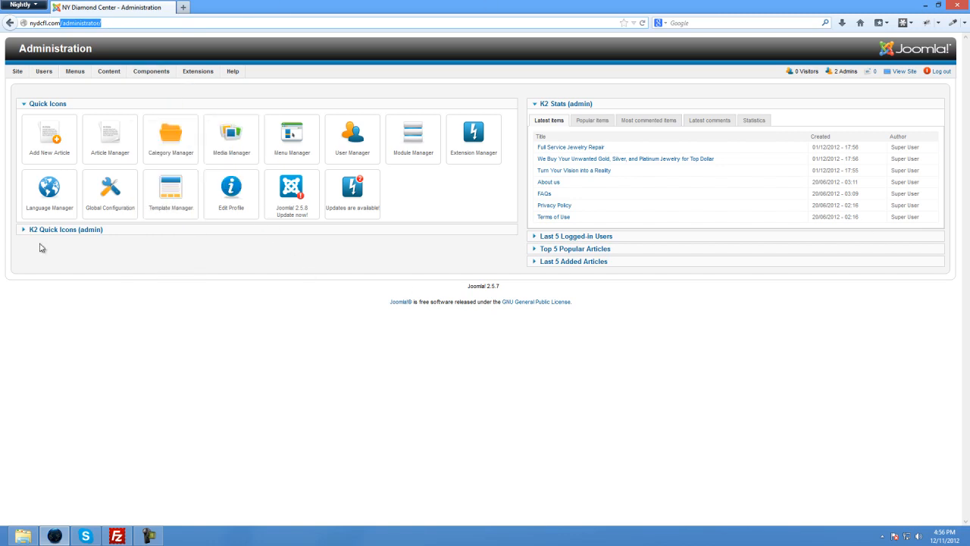
Launch VirtueMart from Joomla's Components menu to reach its Control Panel.
click(42, 72)
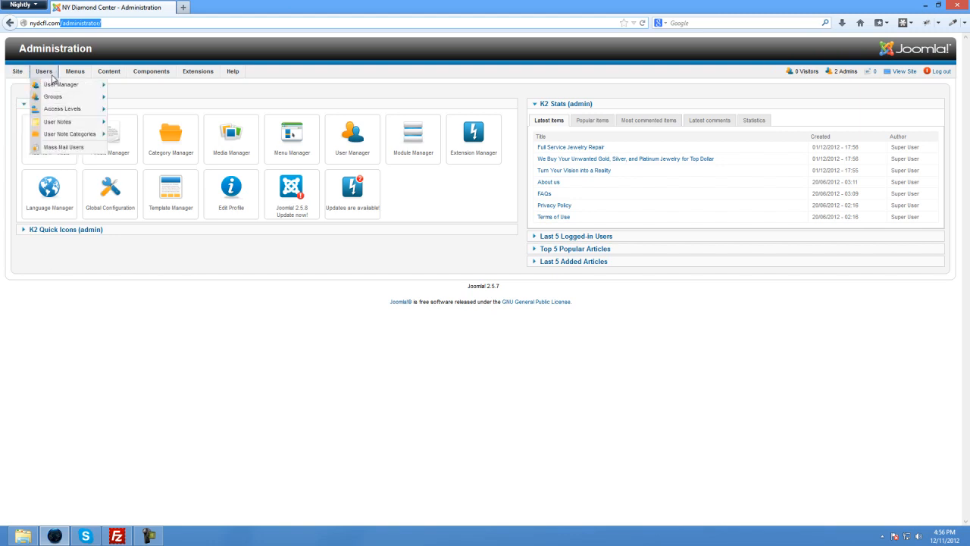
click(152, 71)
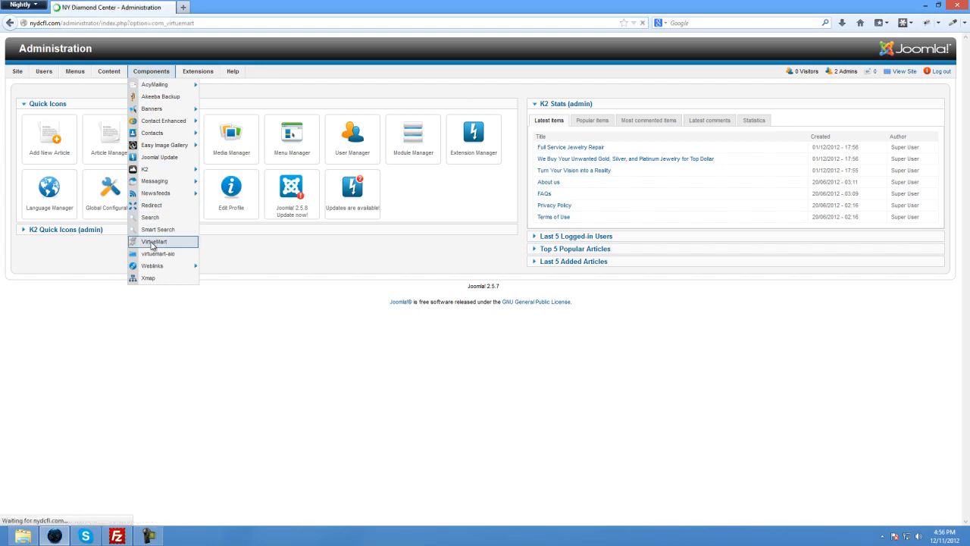
click(153, 241)
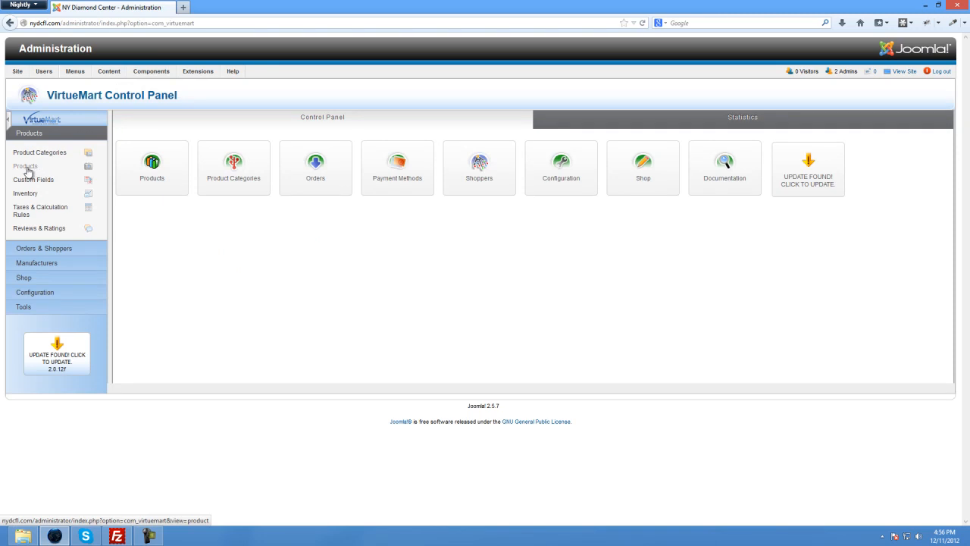
Show the VirtueMart product list with the existing ring and Lorem ipsum products.
click(152, 164)
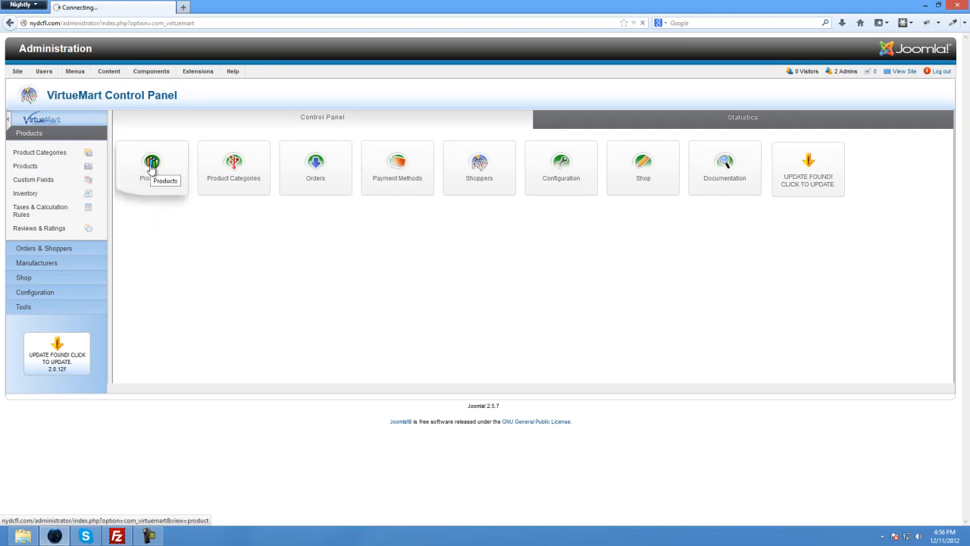
click(152, 167)
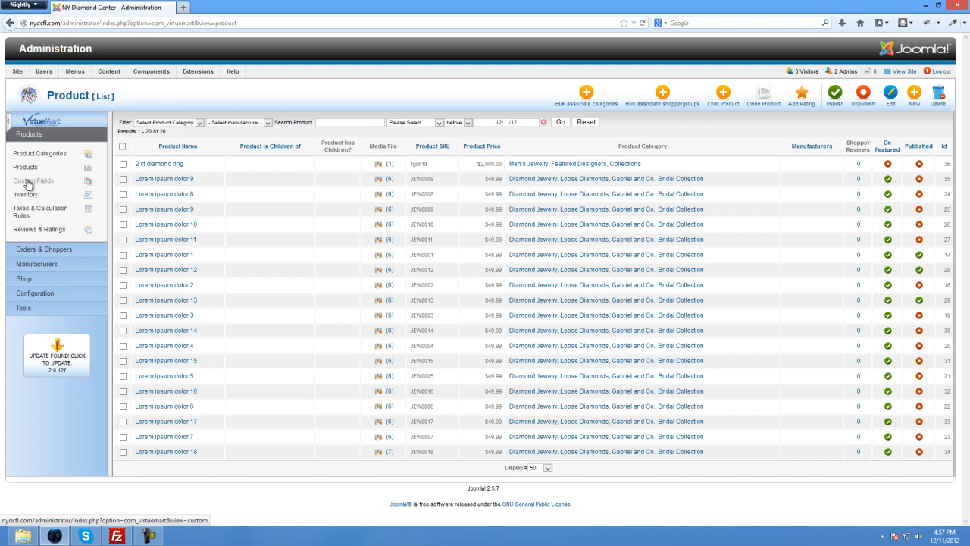
mouse_move(34, 181)
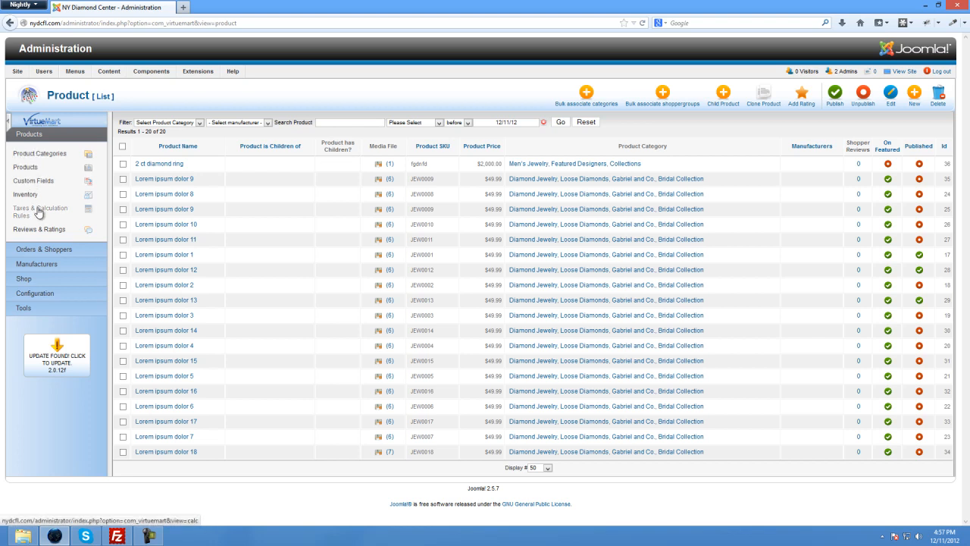
click(17, 71)
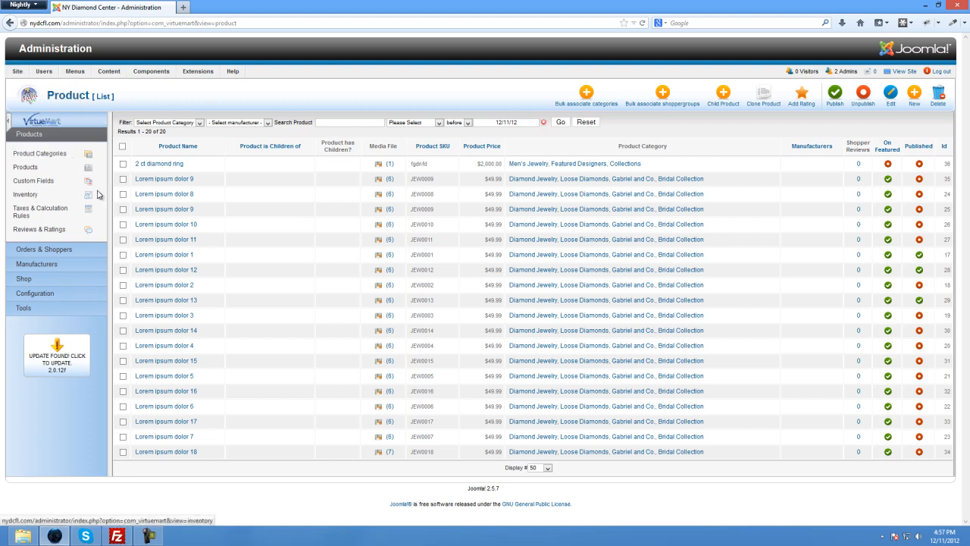
mouse_move(820, 123)
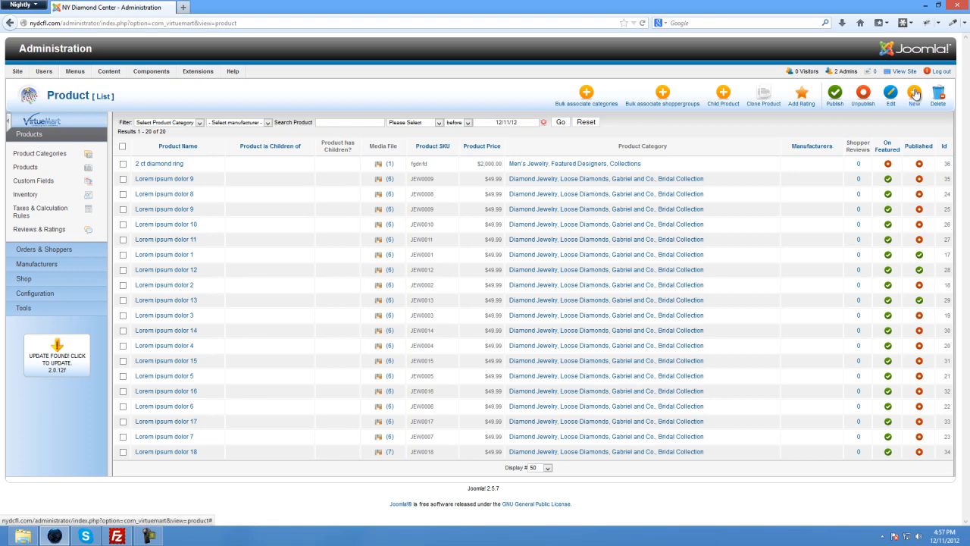
Start a new product and enter SKU 003-DR-2C.
click(914, 94)
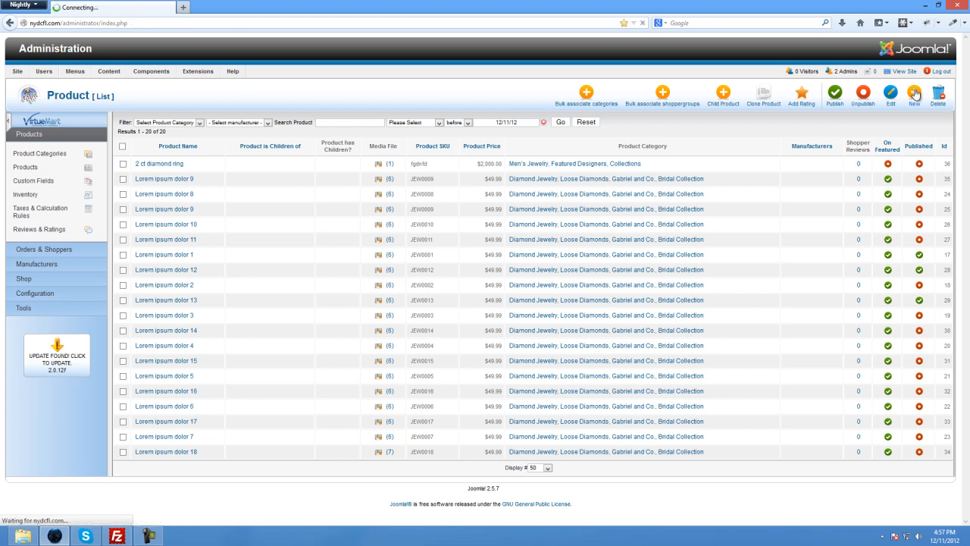
click(914, 94)
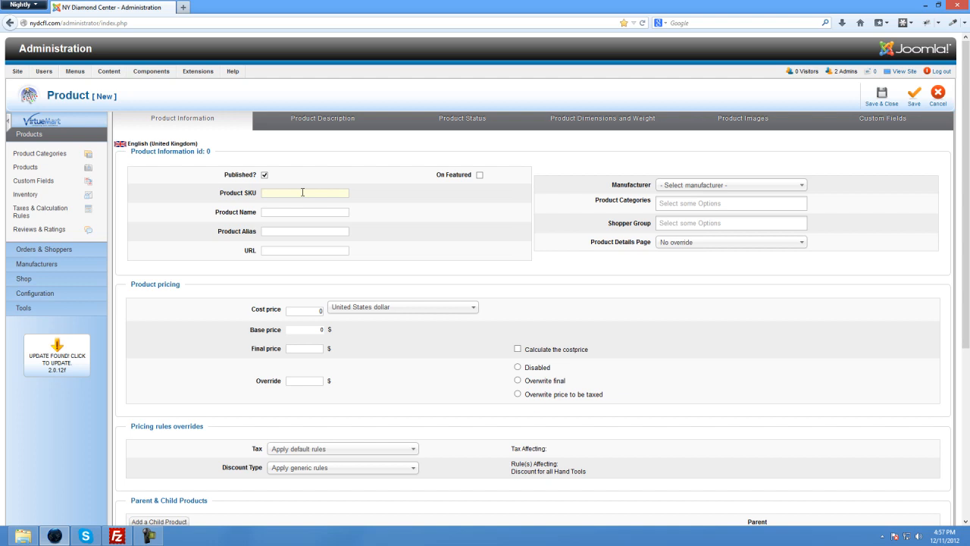
text(0)
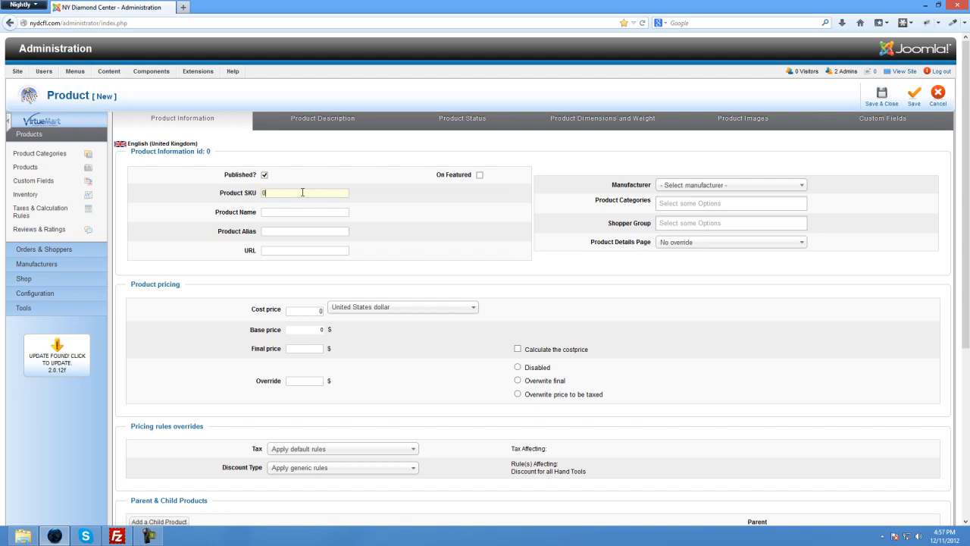
text(003-DR-)
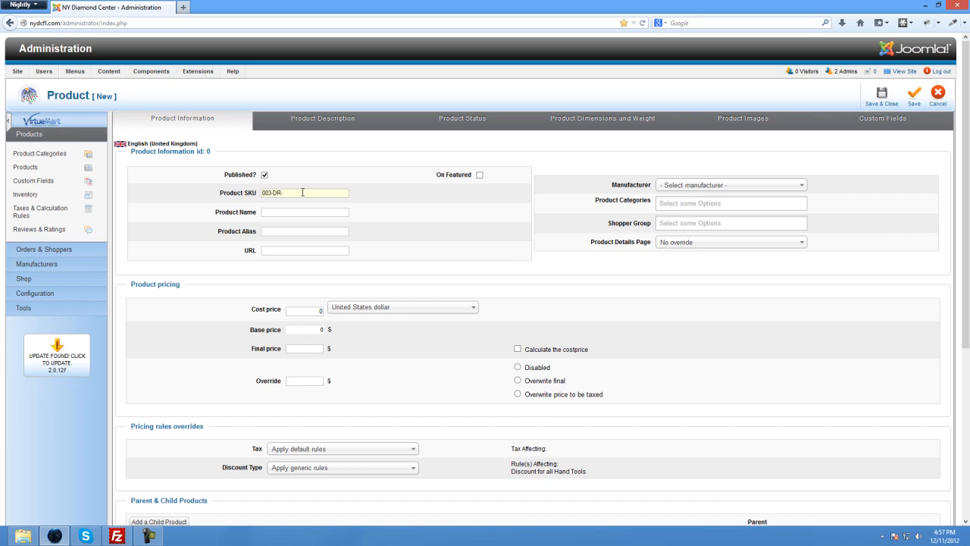
text(2C)
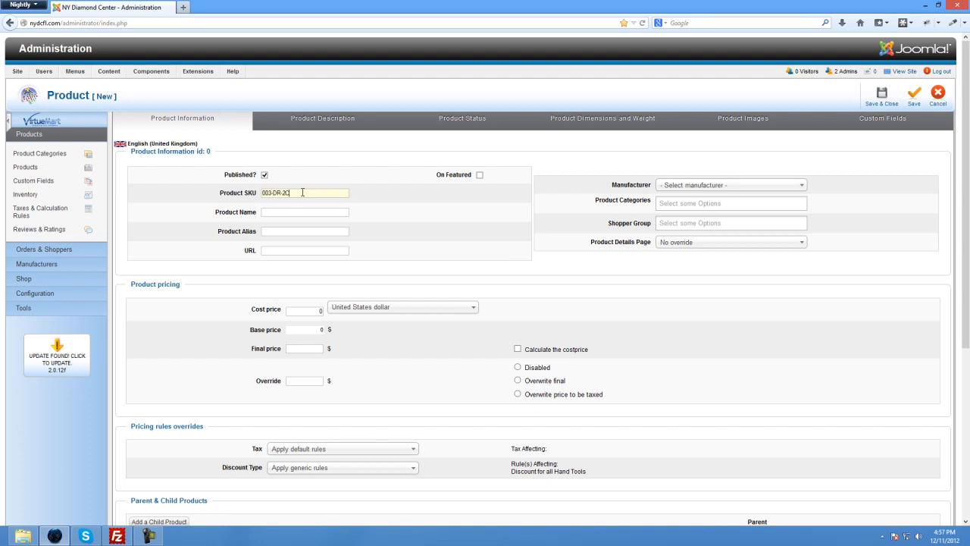
Enter '2ct Diamond Ring' as the product name.
click(304, 212)
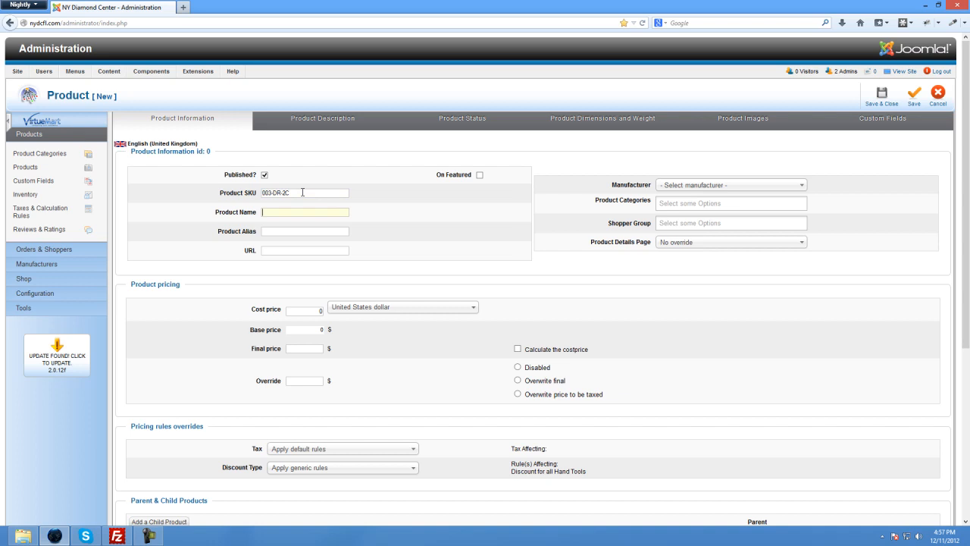
text(D)
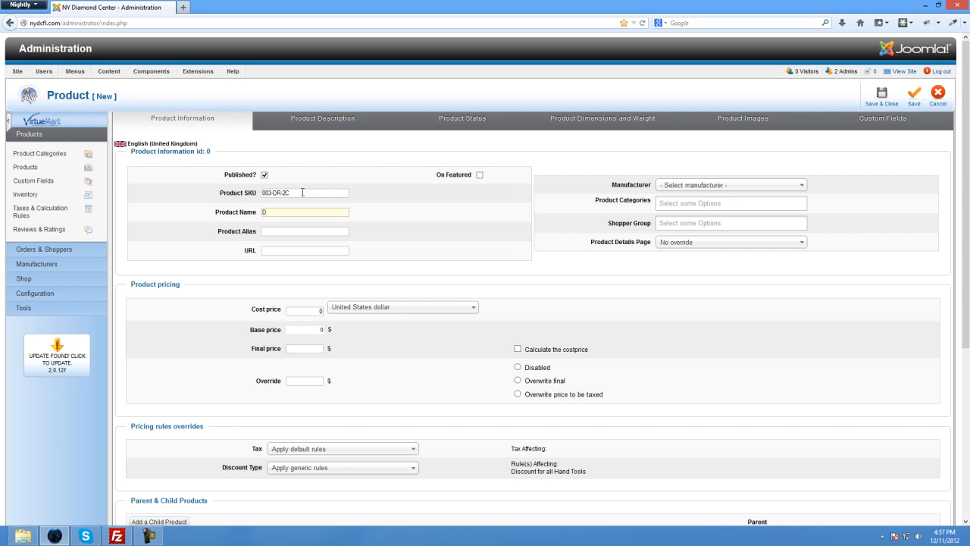
text(2ct)
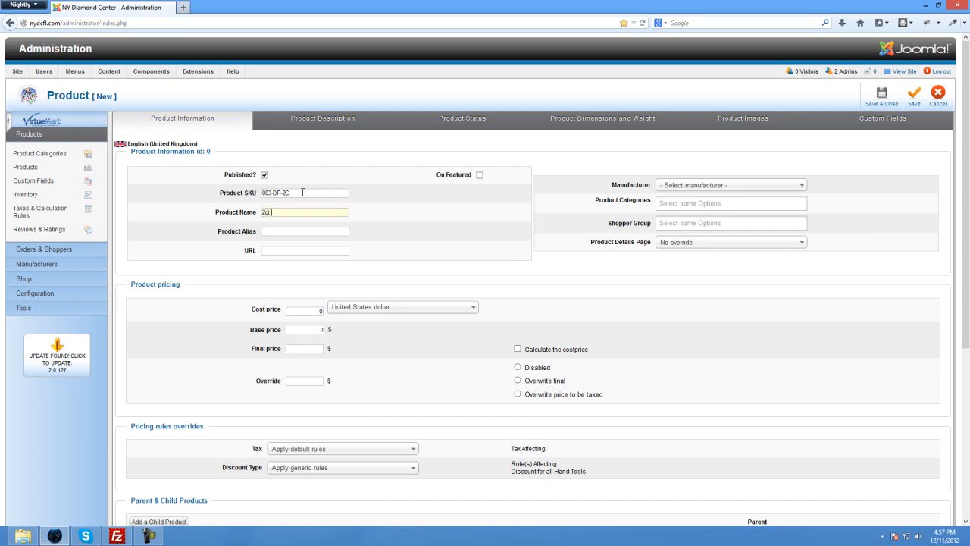
text(Diamond)
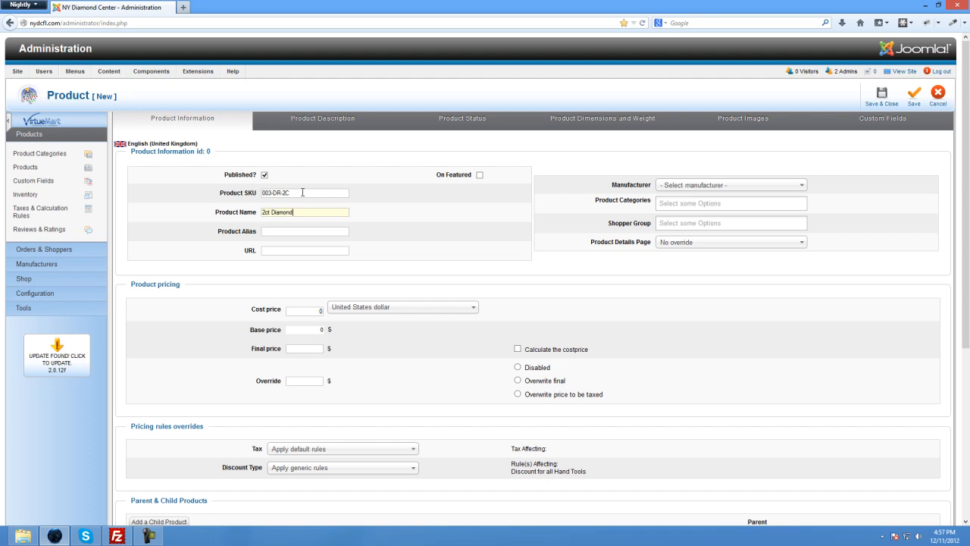
text(Ring)
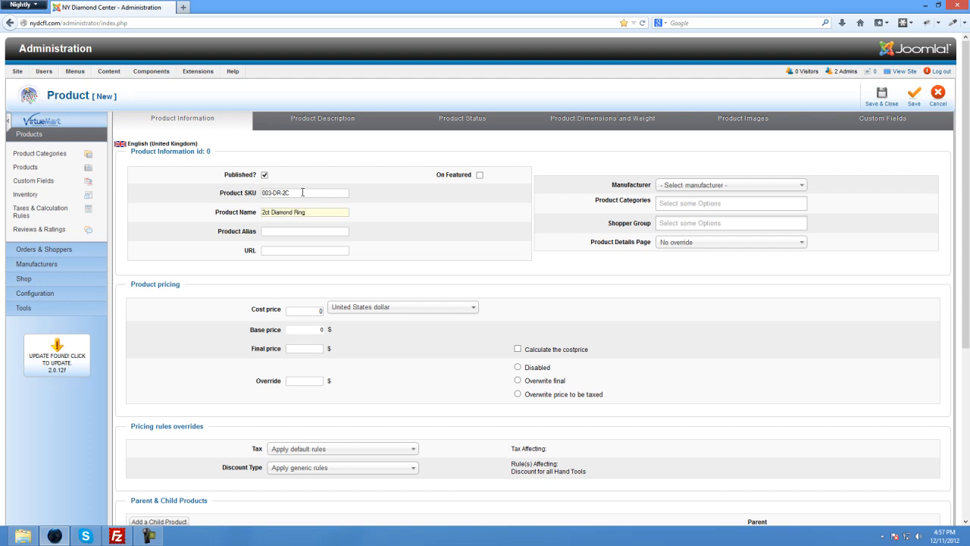
click(305, 231)
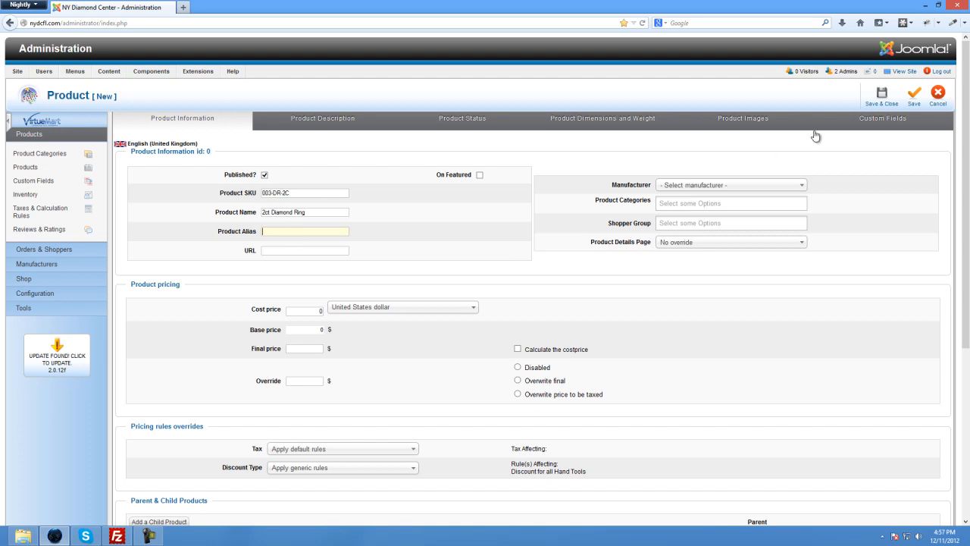
mouse_move(346, 228)
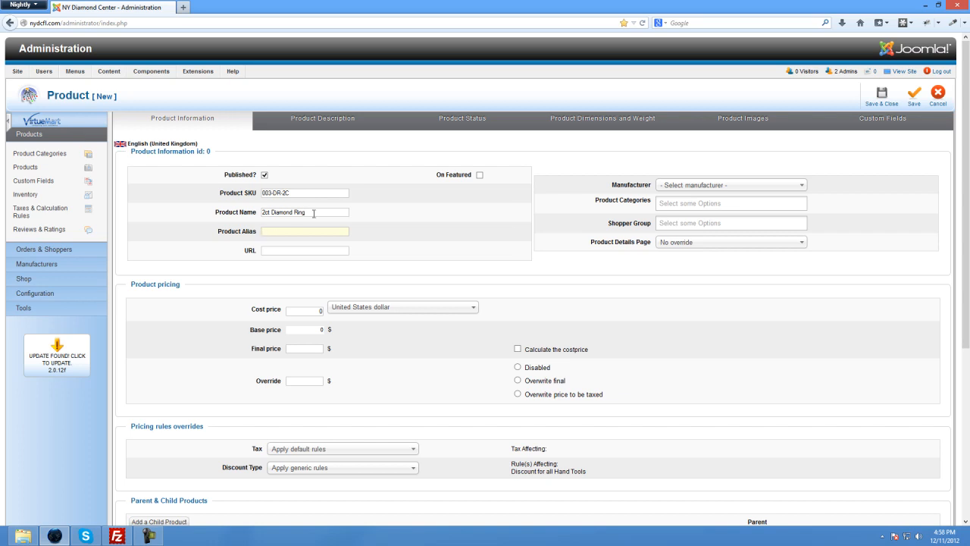
triple_click(305, 212)
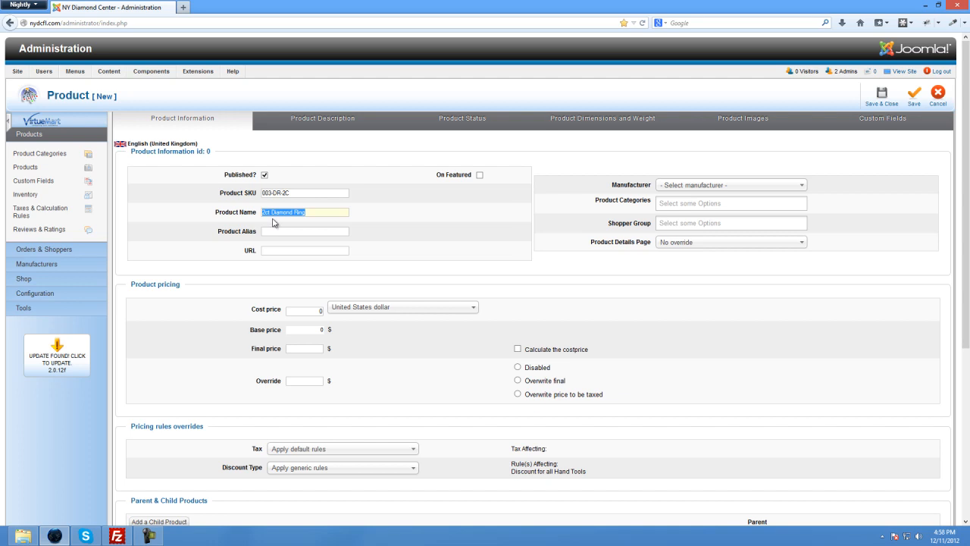
click(291, 212)
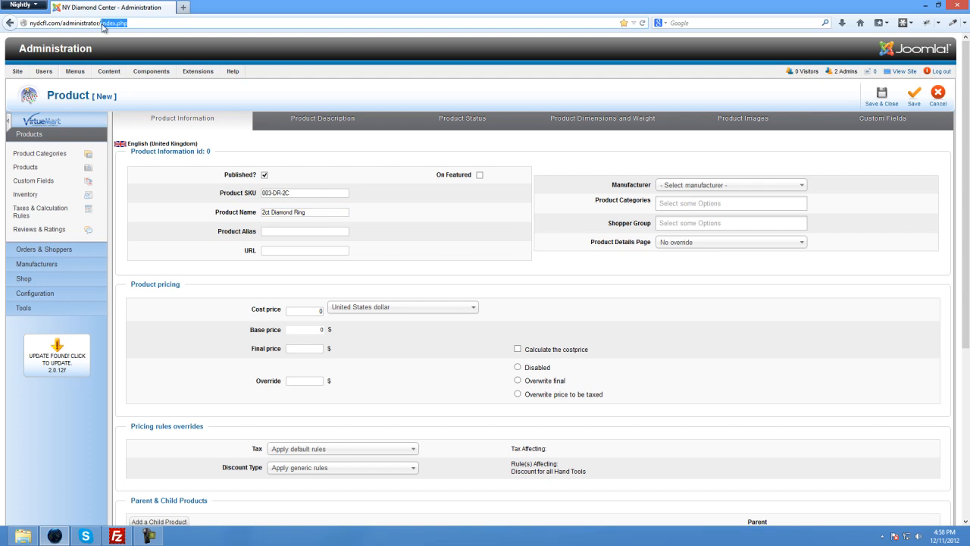
click(304, 212)
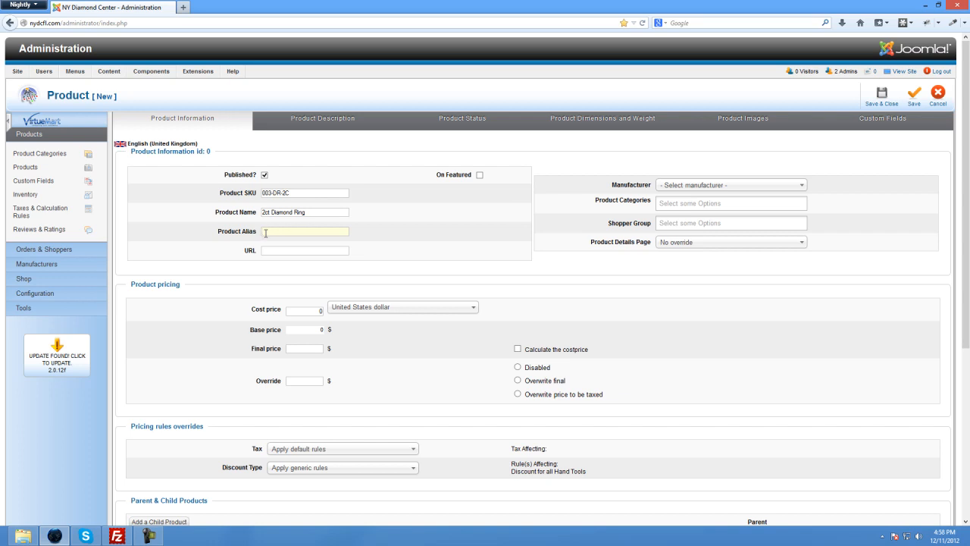
mouse_move(319, 206)
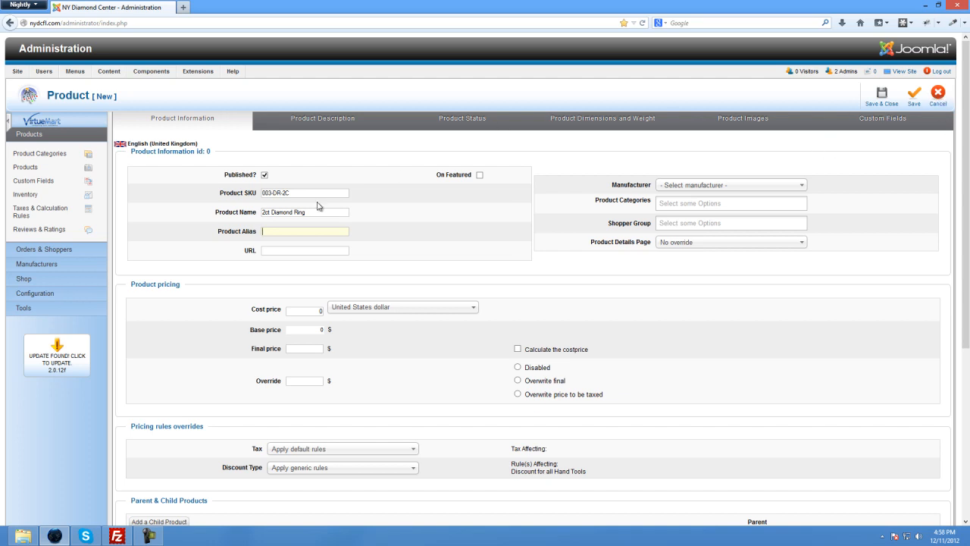
triple_click(304, 213)
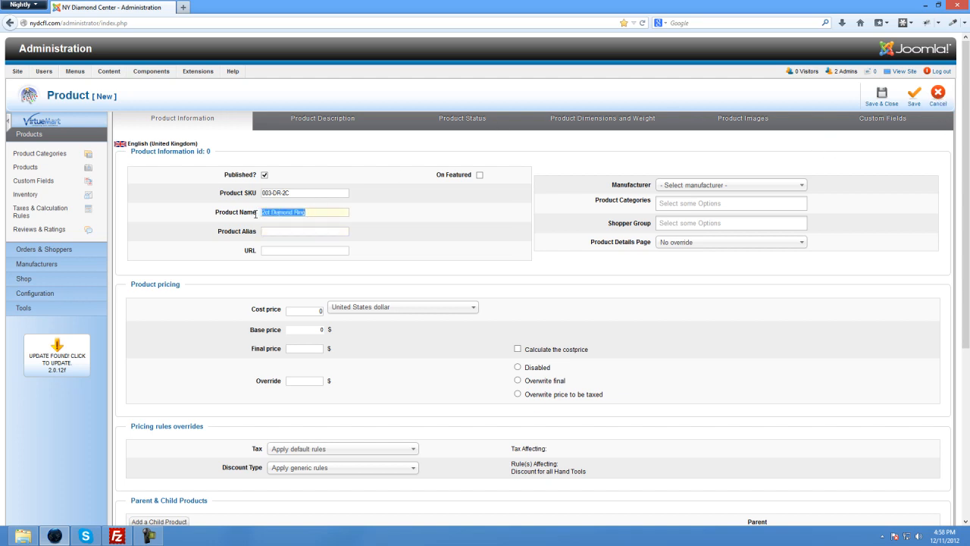
click(305, 230)
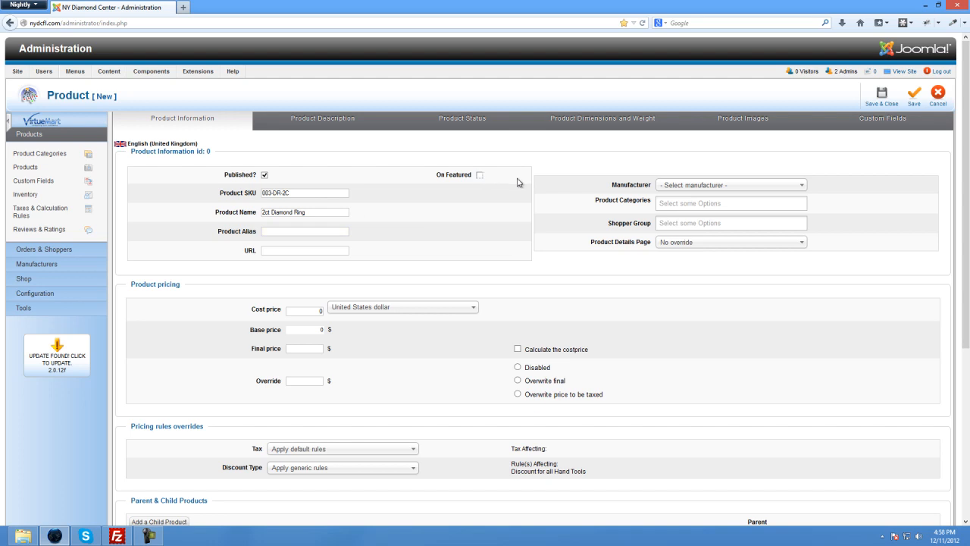
mouse_move(408, 247)
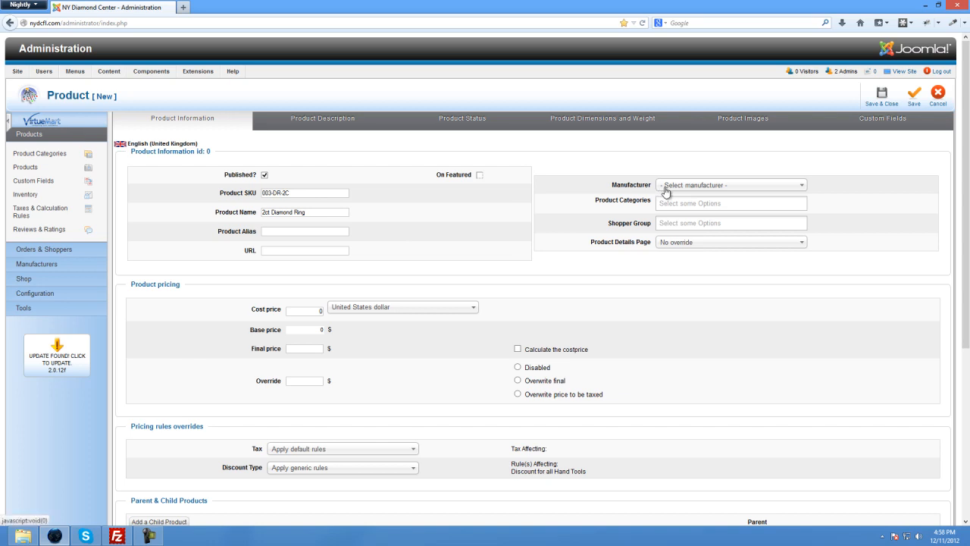
Enter a cost price of 2000 US dollars for the product.
click(303, 310)
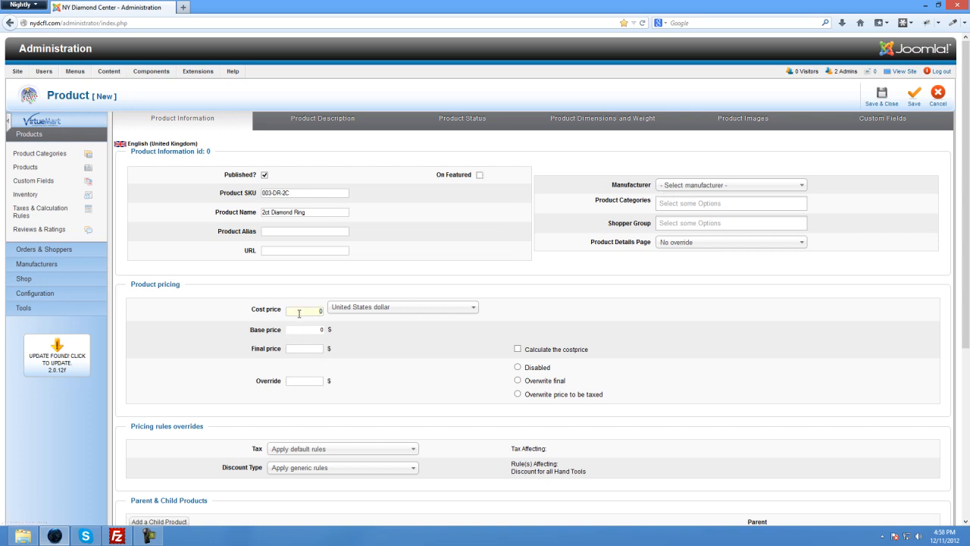
text(20000)
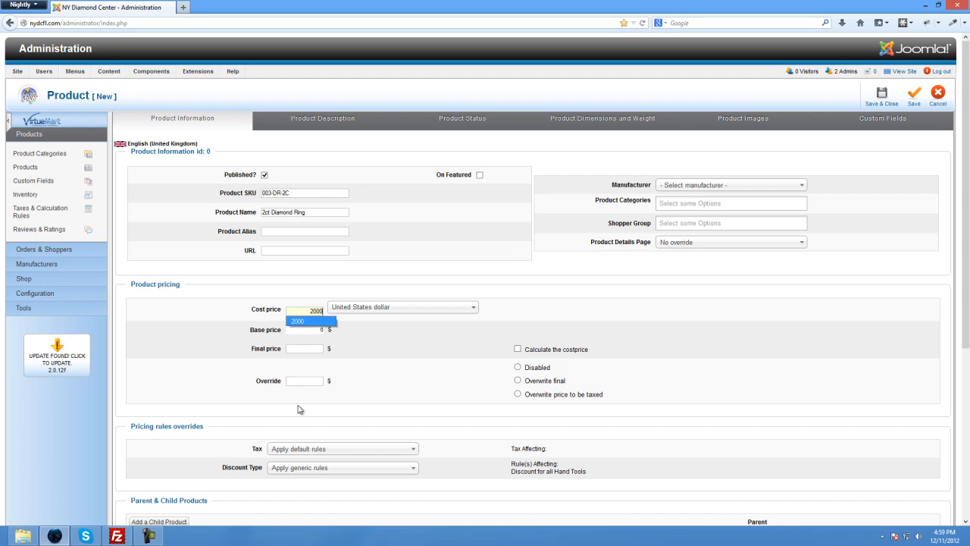
mouse_move(305, 379)
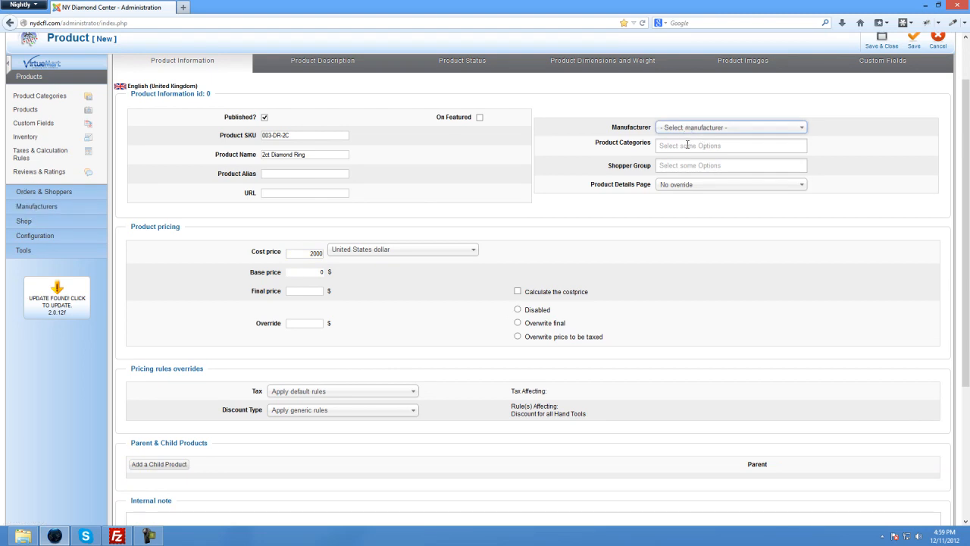
Assign the product to Fine Jewelry, Collections and Featured Designers, leaving Shopper Group unchosen.
click(730, 145)
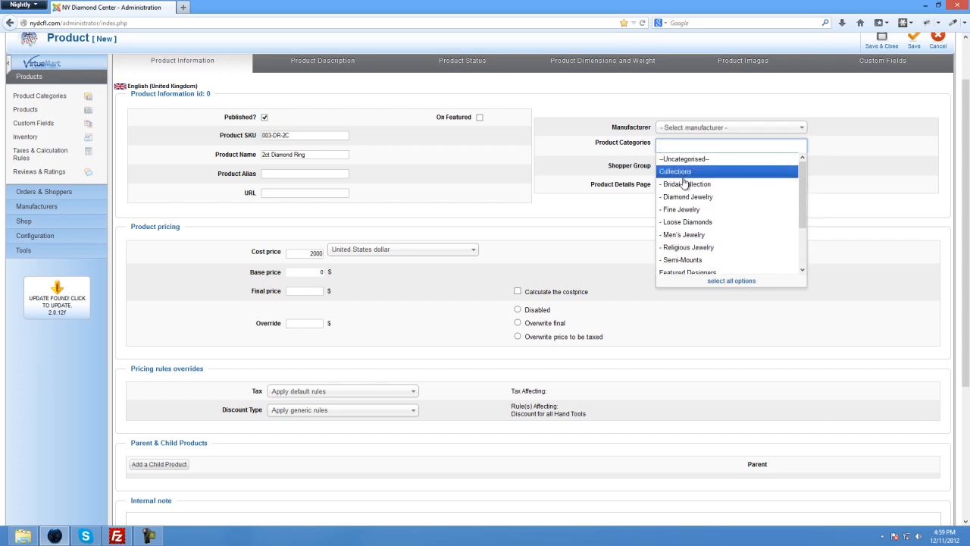
mouse_move(685, 185)
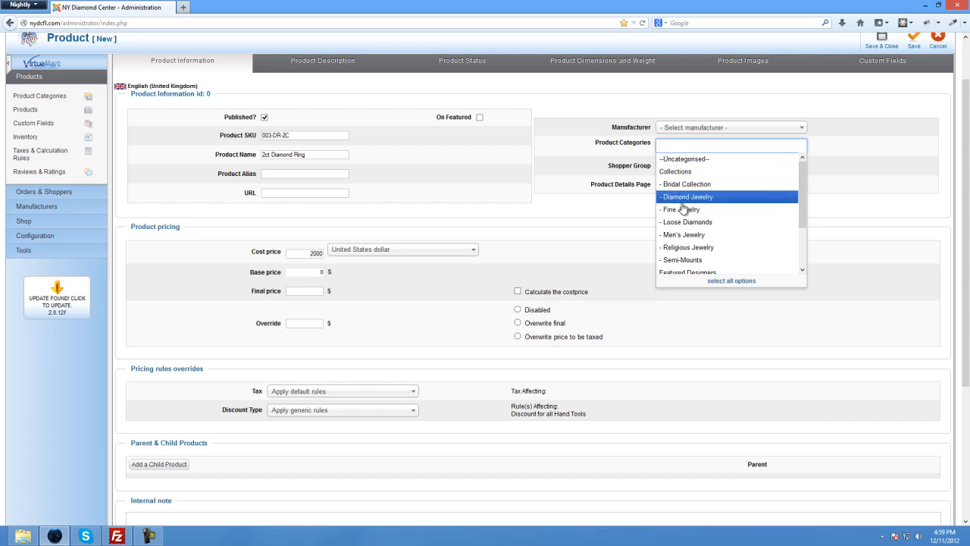
mouse_move(679, 209)
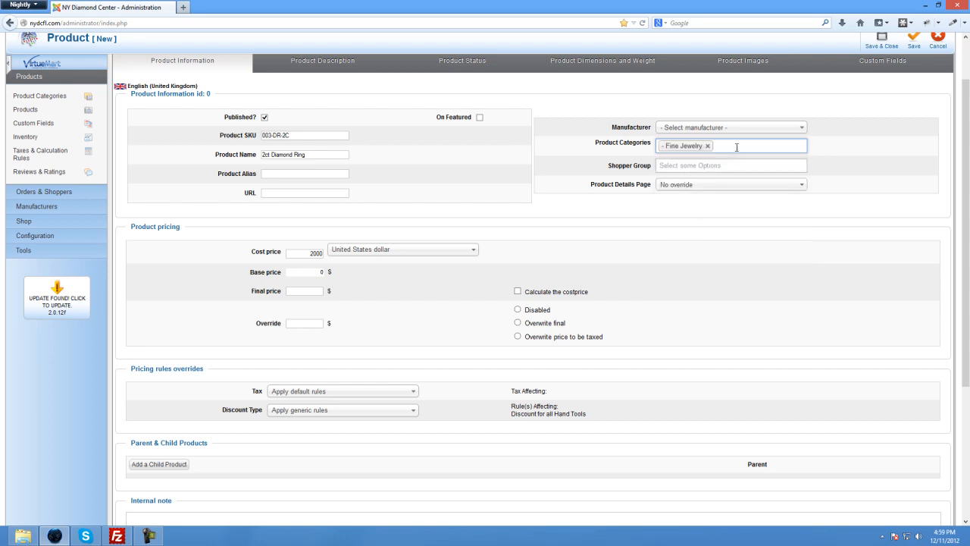
click(750, 145)
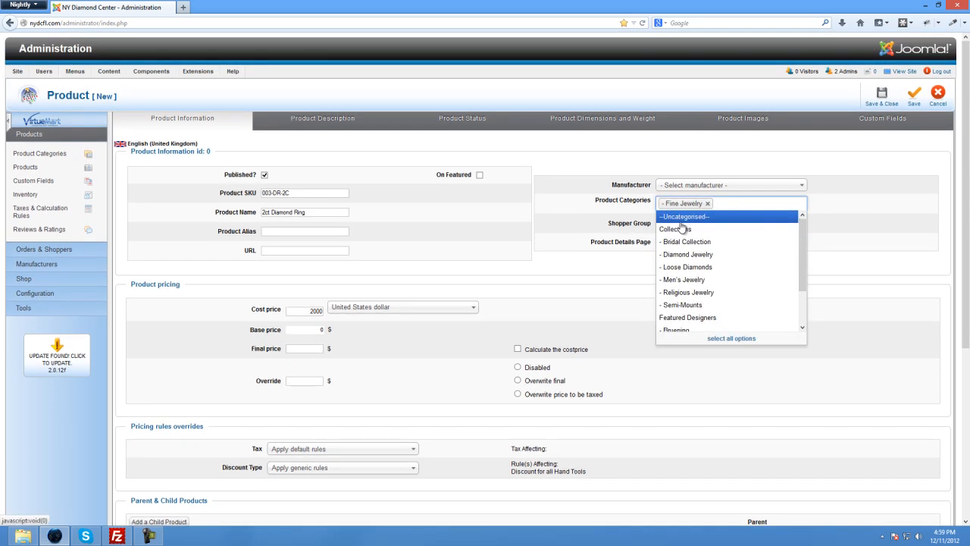
click(674, 229)
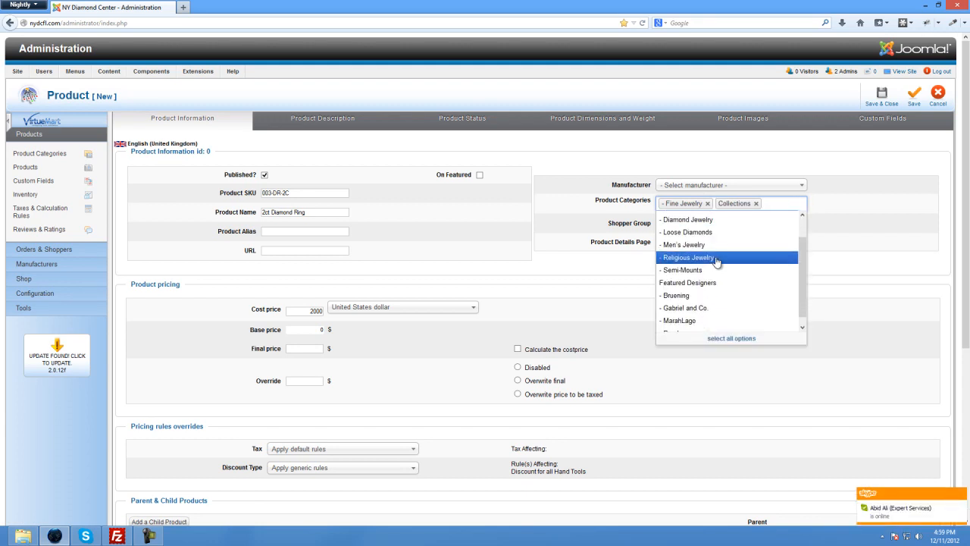
click(689, 282)
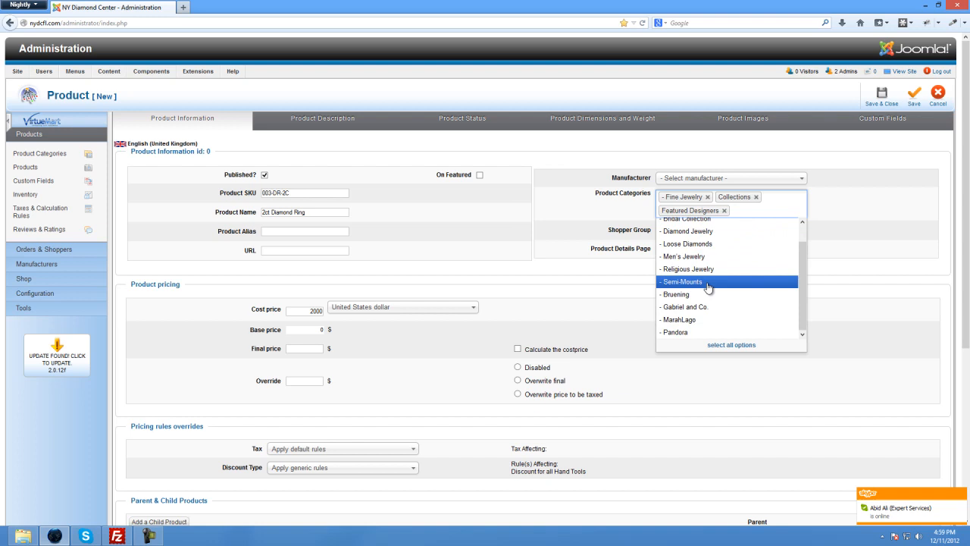
mouse_move(705, 243)
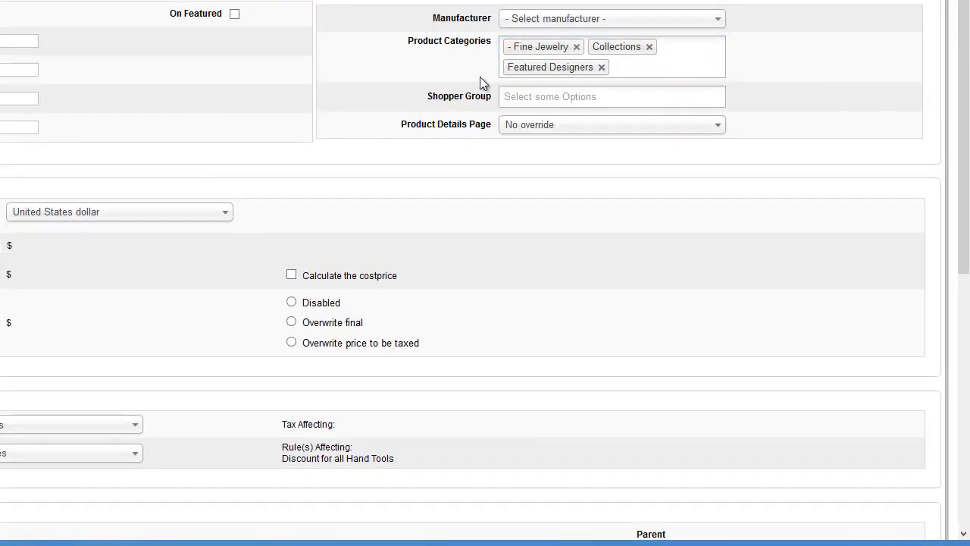
mouse_move(528, 85)
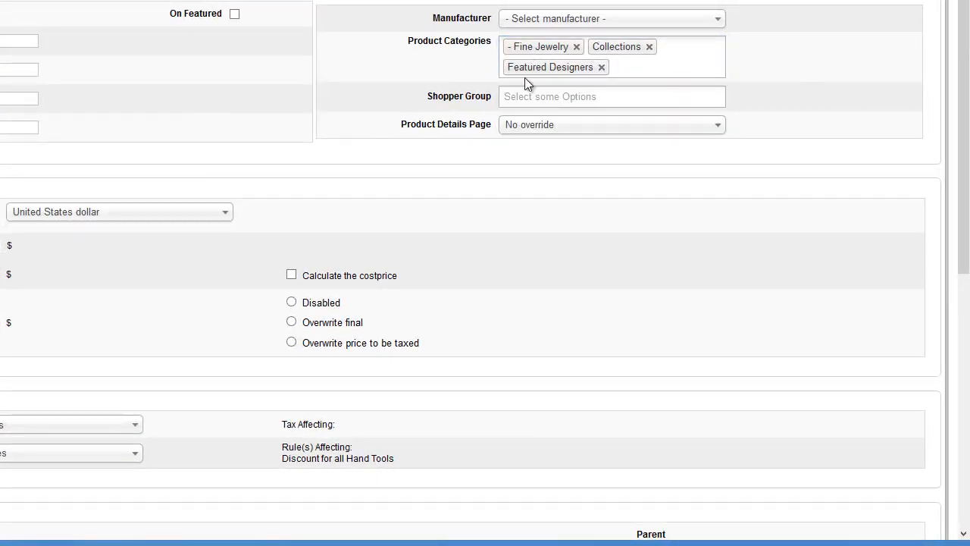
click(609, 97)
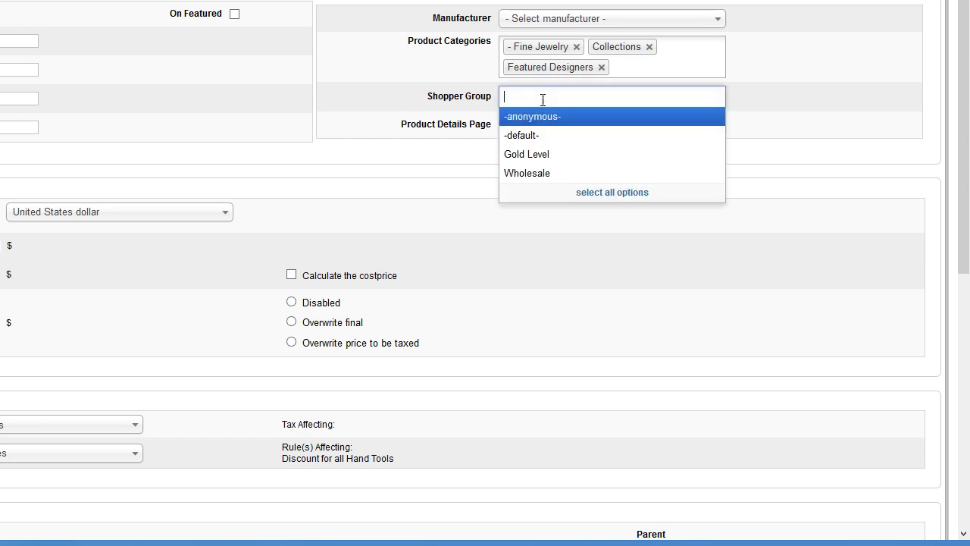
click(413, 76)
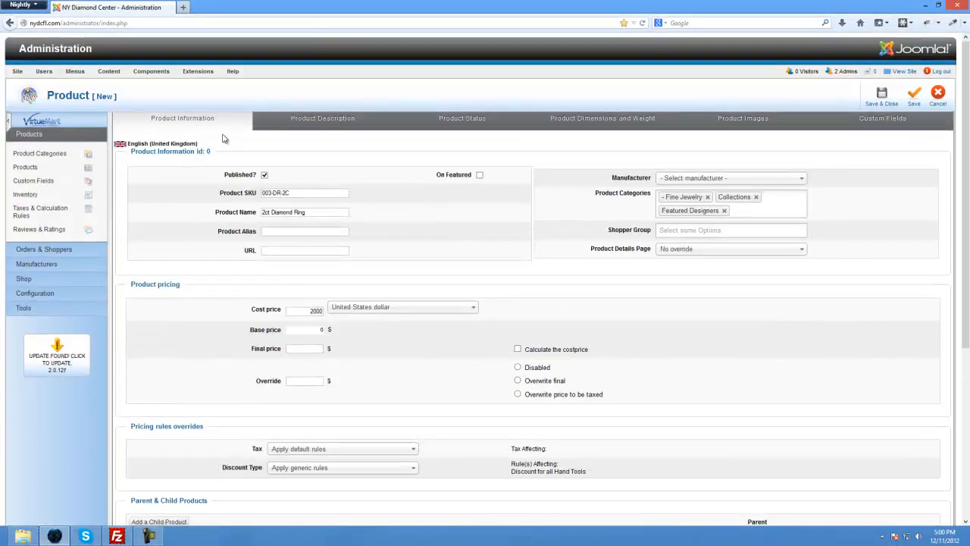
Write 'this is a short des...' as the short description after a glance at the storefront.
click(321, 118)
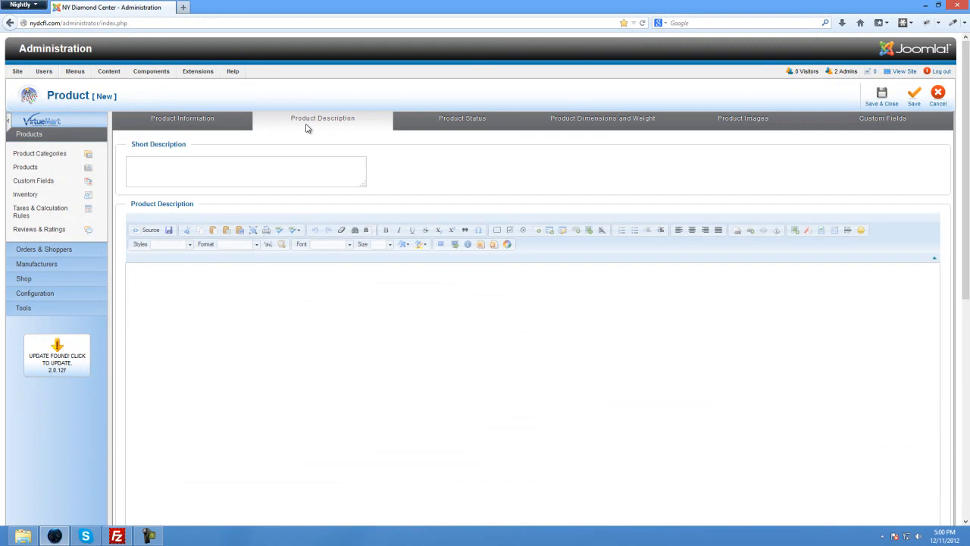
click(245, 169)
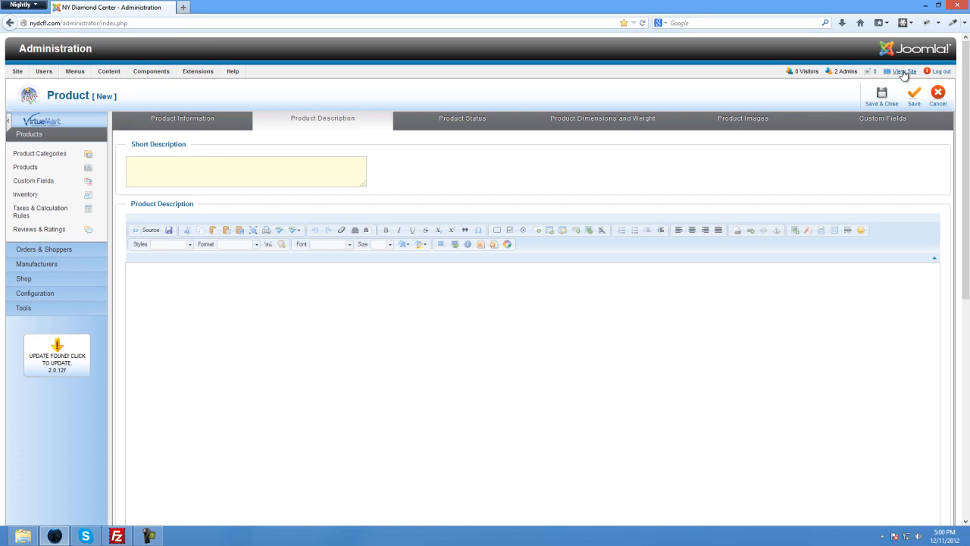
click(902, 71)
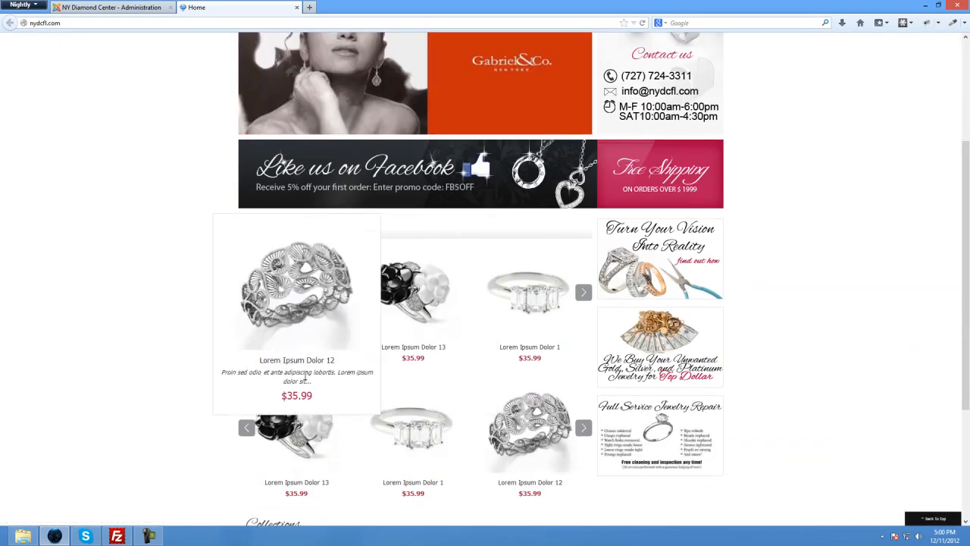
click(109, 6)
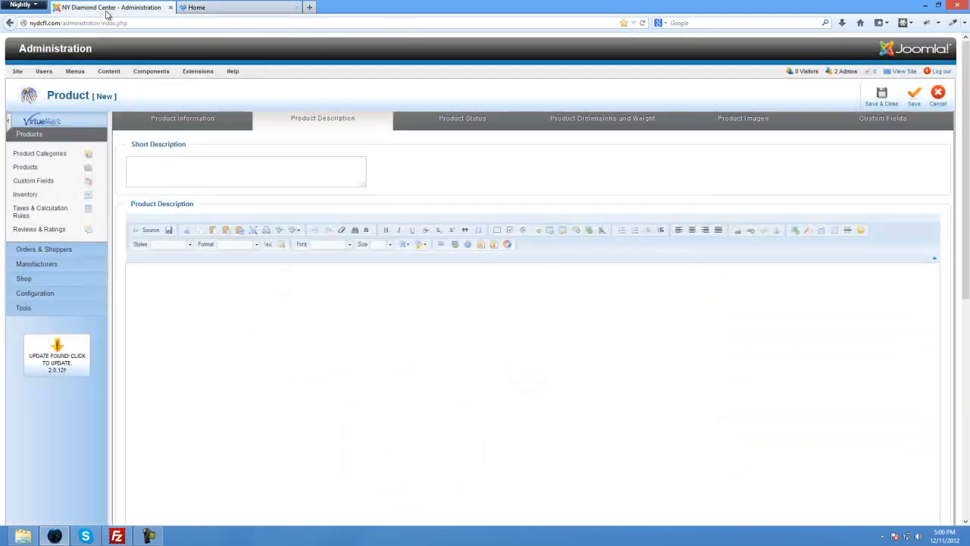
text(this)
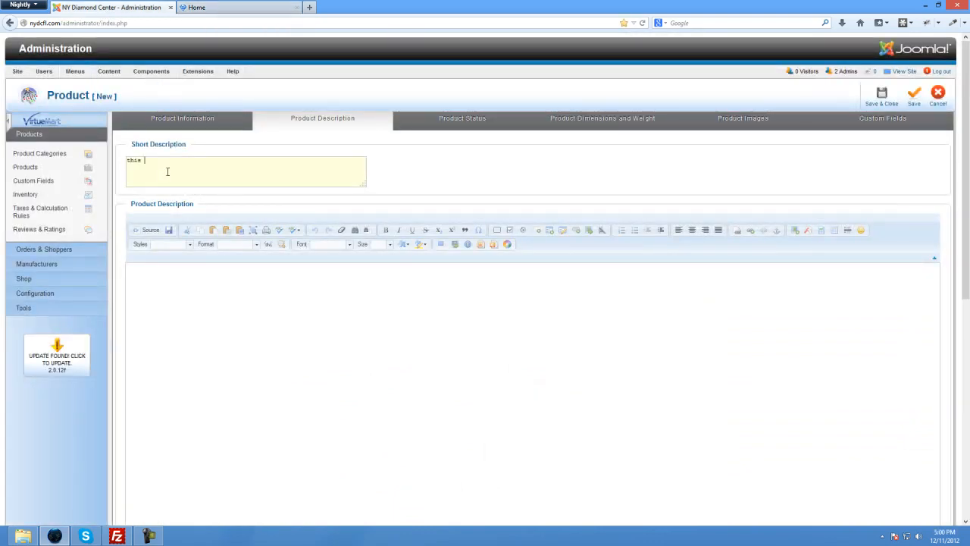
text(is a short)
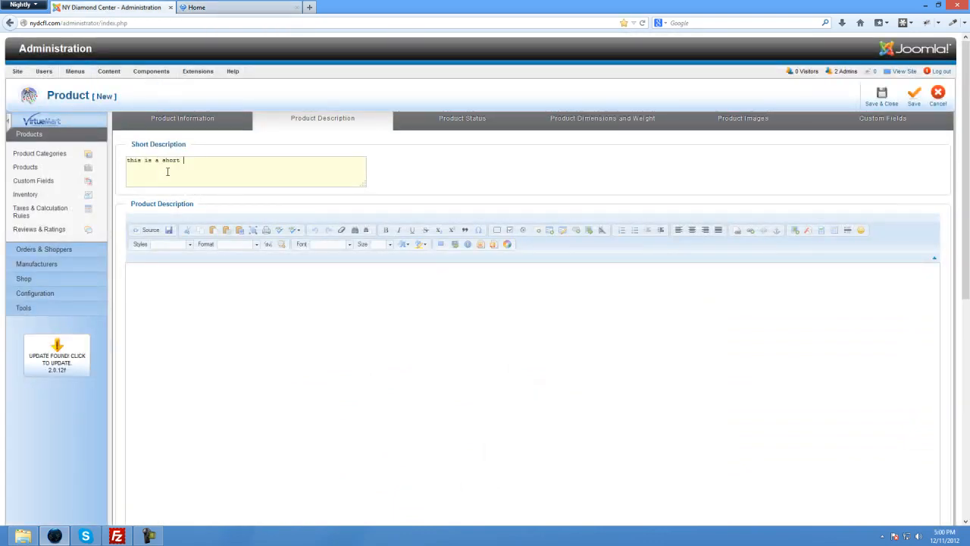
text(descripiton)
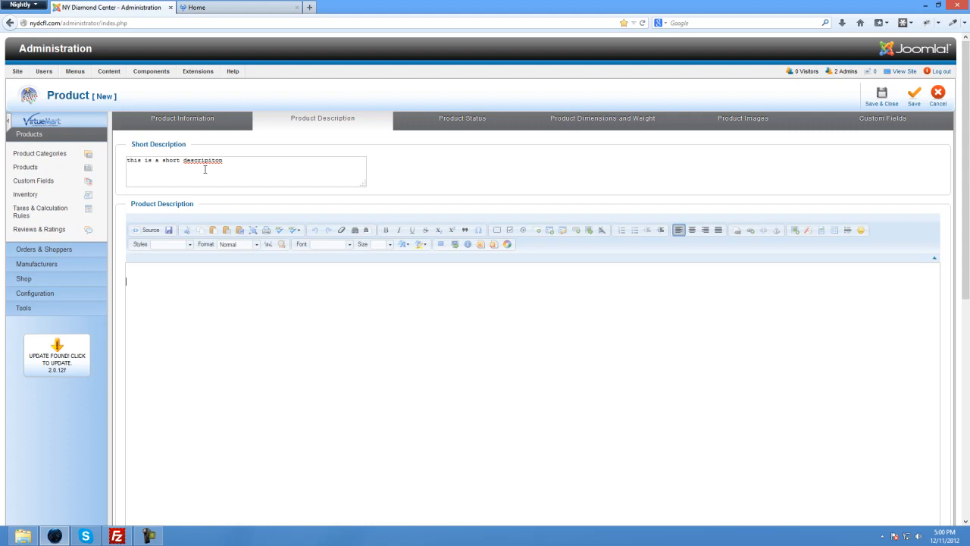
Begin the long product description 'this is a ...iption' in the editor.
scroll(up, 3)
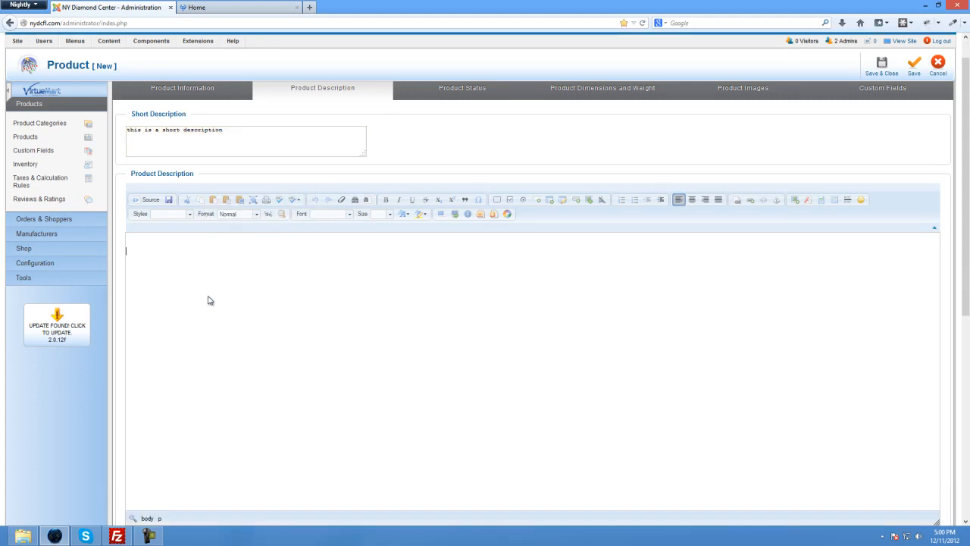
text(this is a long descr)
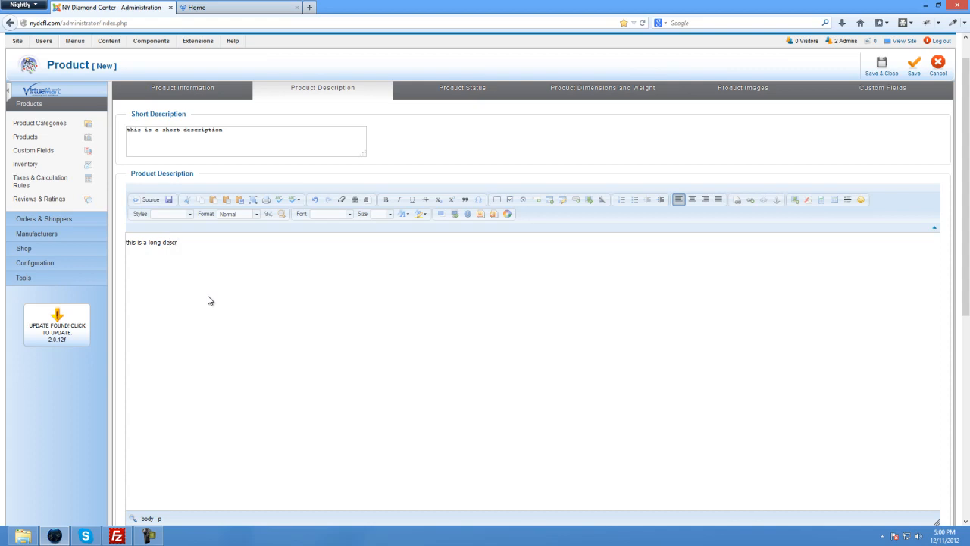
text(iption)
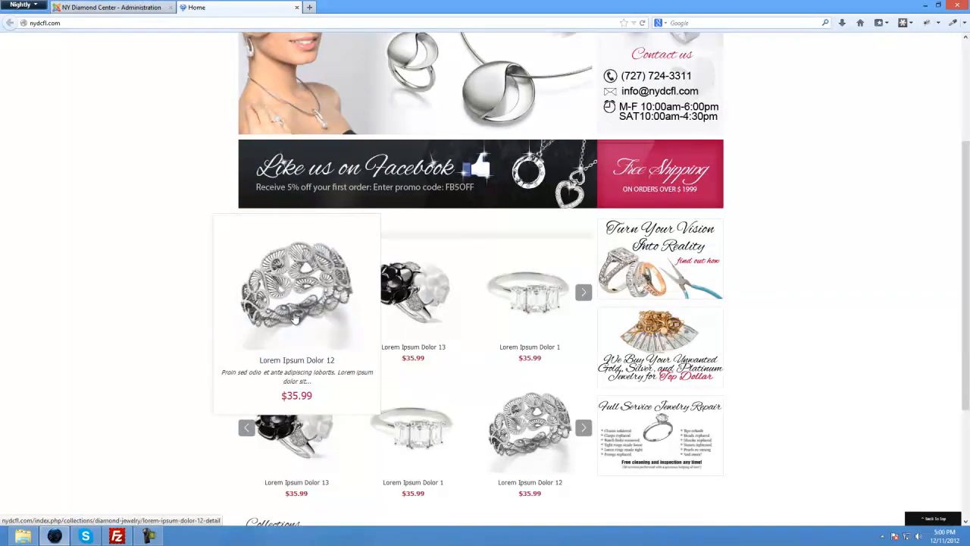
click(297, 288)
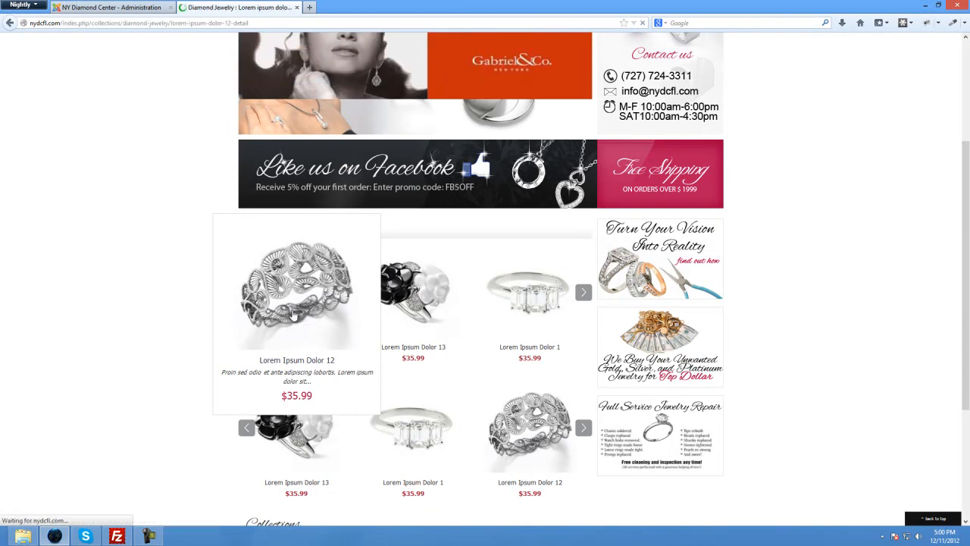
click(297, 291)
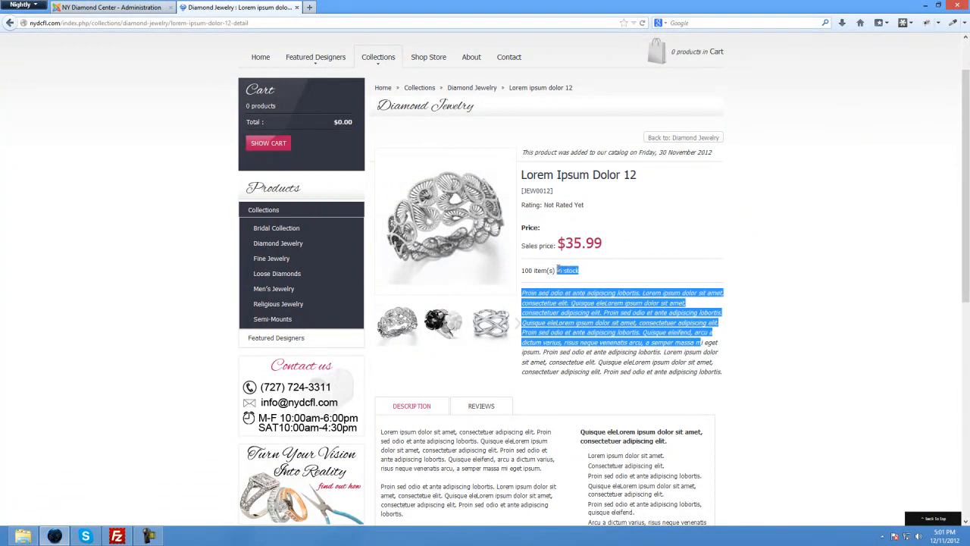
scroll(down, 3)
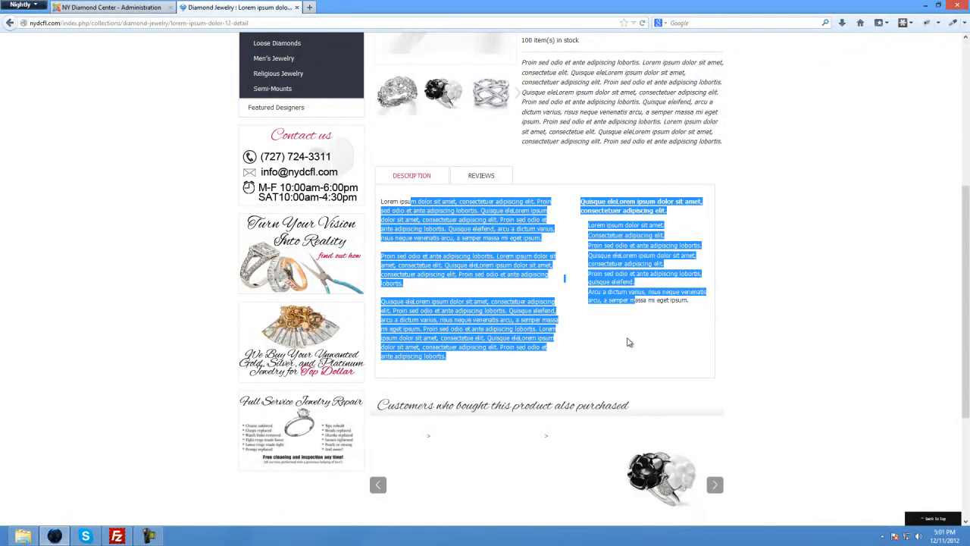
scroll(up, 3)
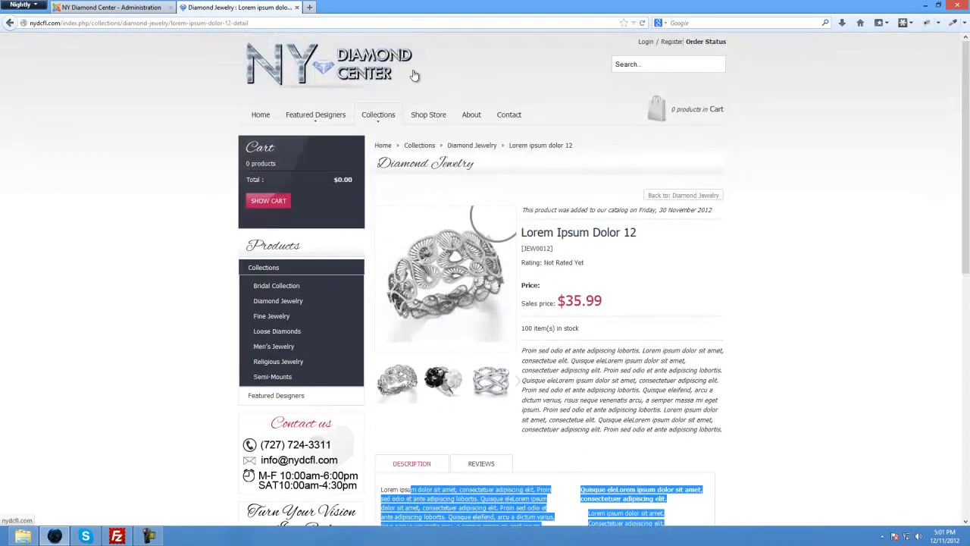
click(110, 6)
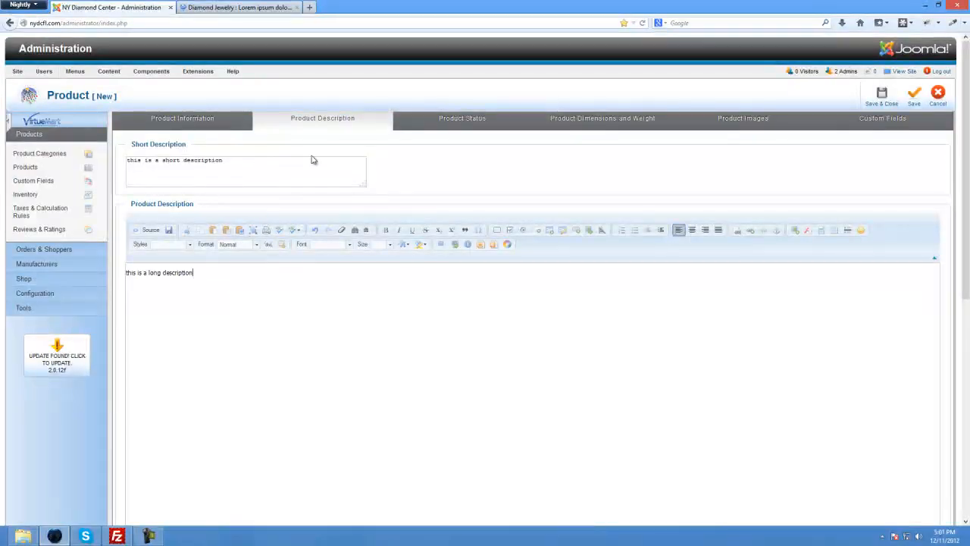
Clear the availability date in Product Status so it reads Never.
click(461, 118)
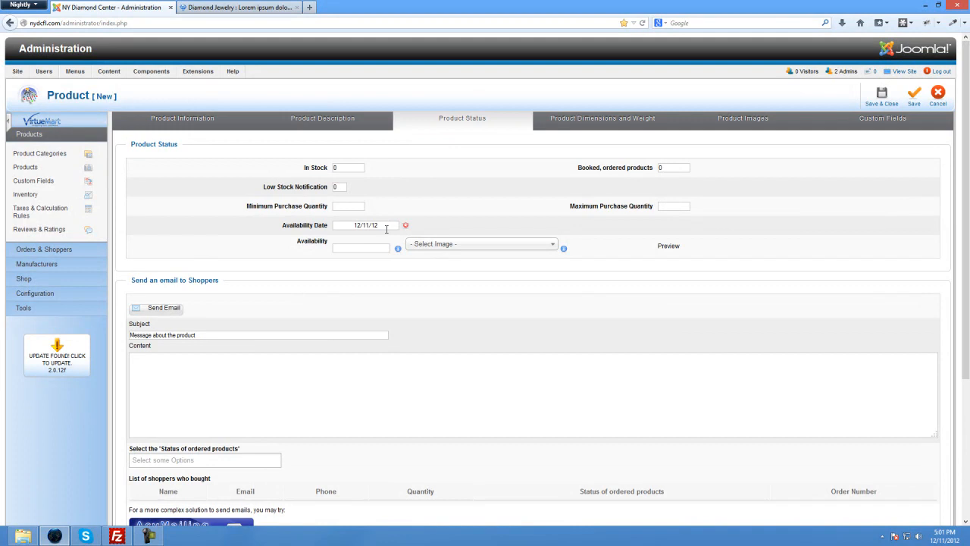
mouse_move(408, 229)
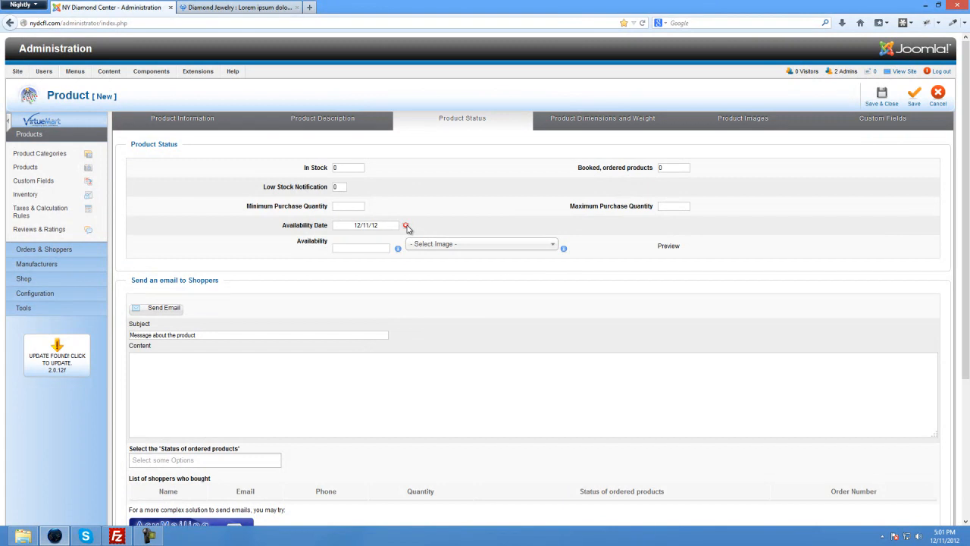
click(406, 224)
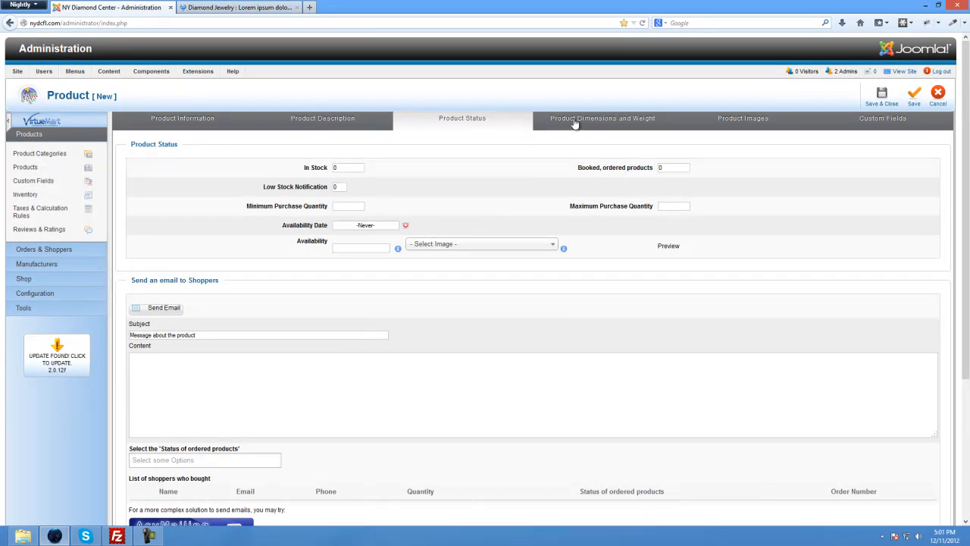
Enter 0 for the product's length, width, height and weight.
click(601, 118)
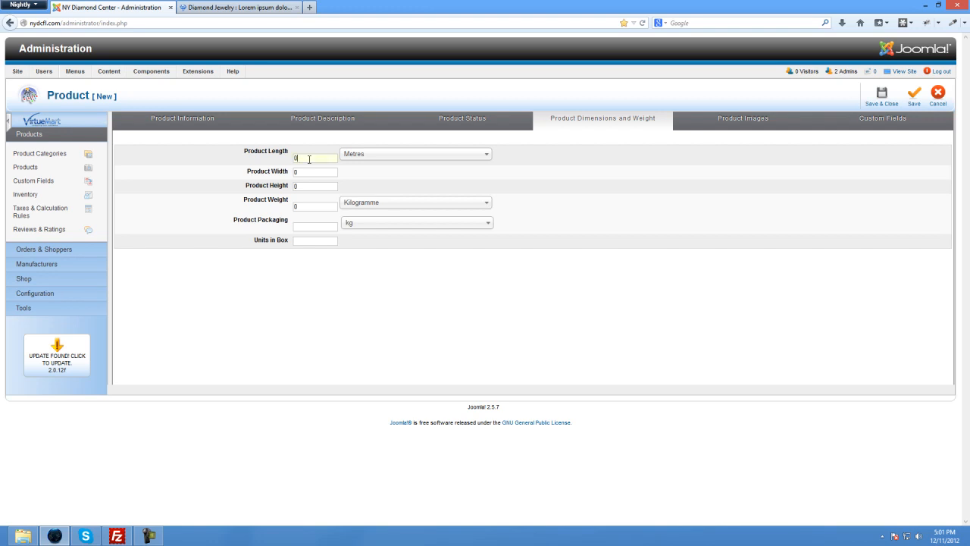
click(316, 185)
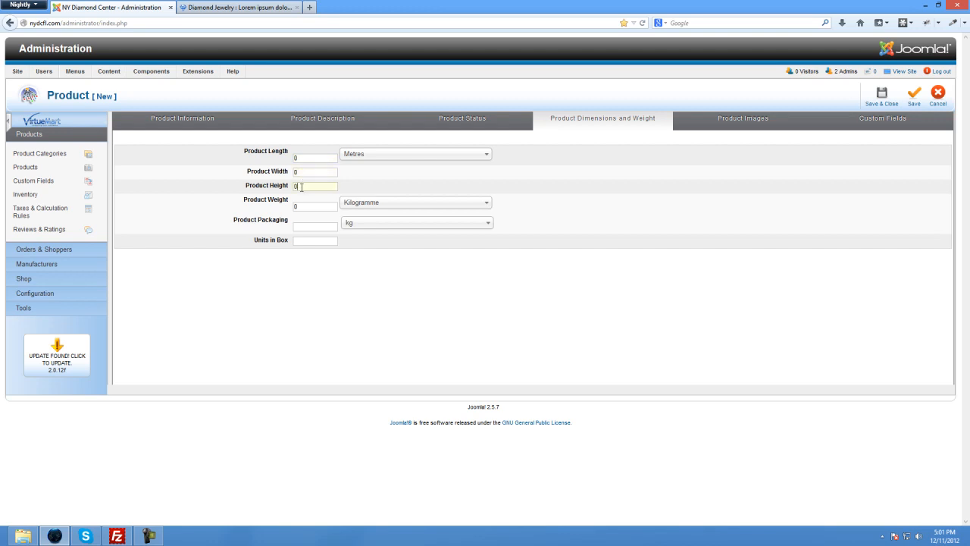
mouse_move(721, 206)
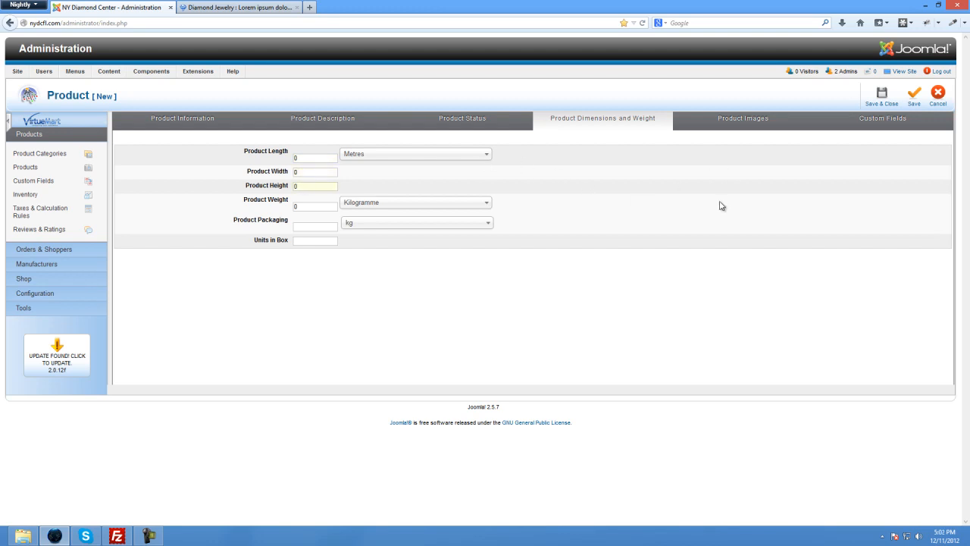
mouse_move(726, 128)
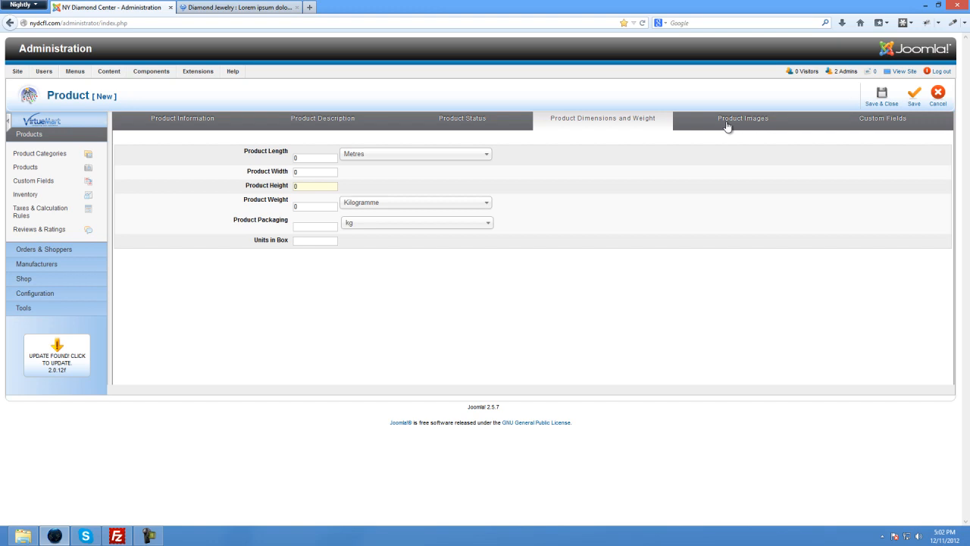
mouse_move(300, 224)
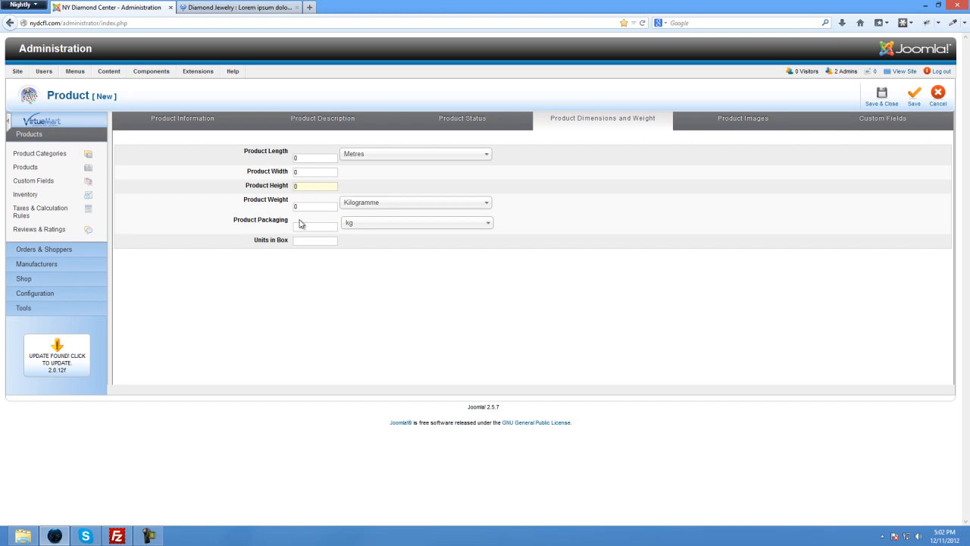
mouse_move(147, 258)
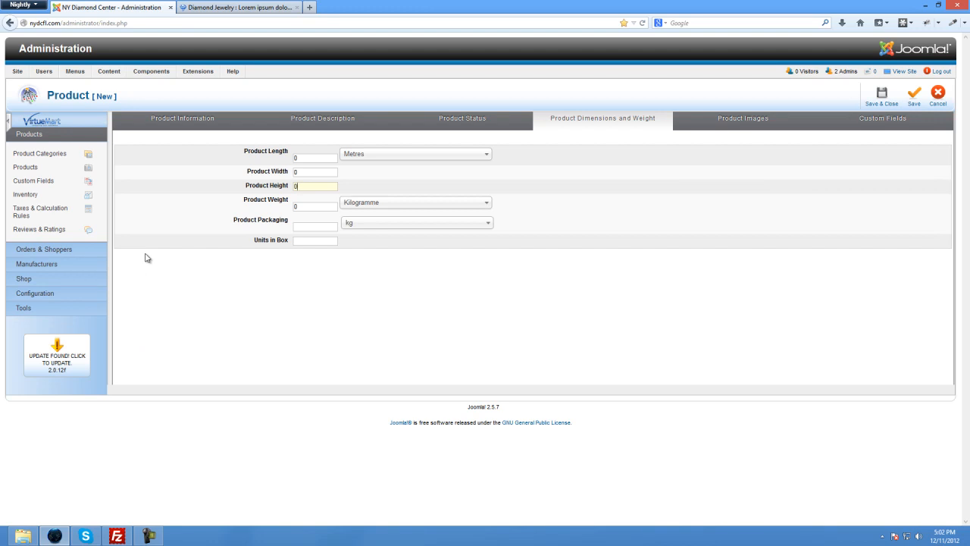
mouse_move(703, 146)
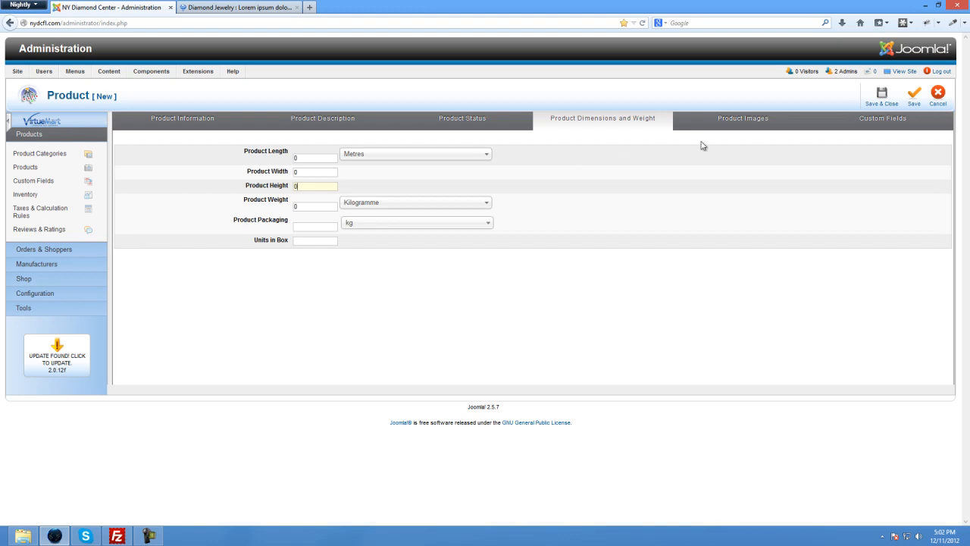
mouse_move(742, 119)
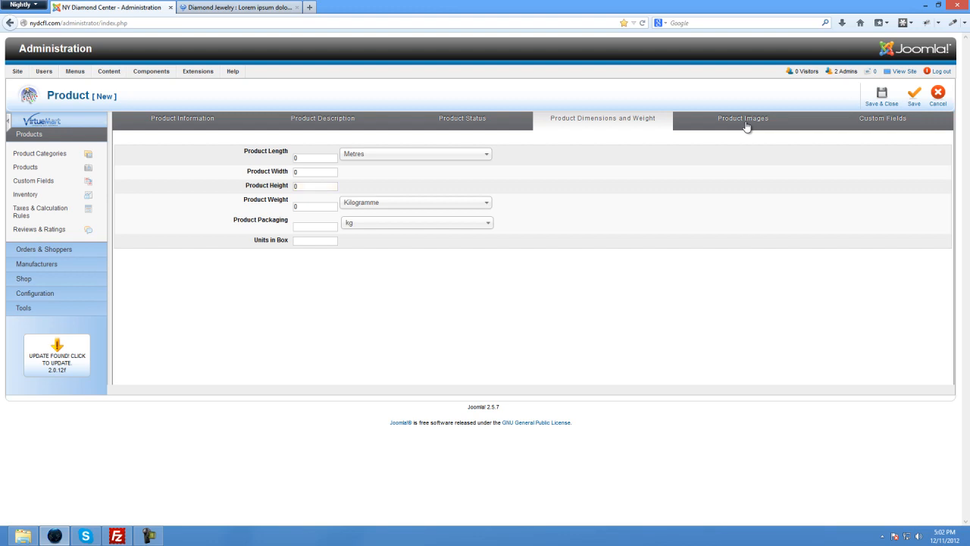
Choose the Upload image action and pick the PNG picture from the computer.
click(742, 118)
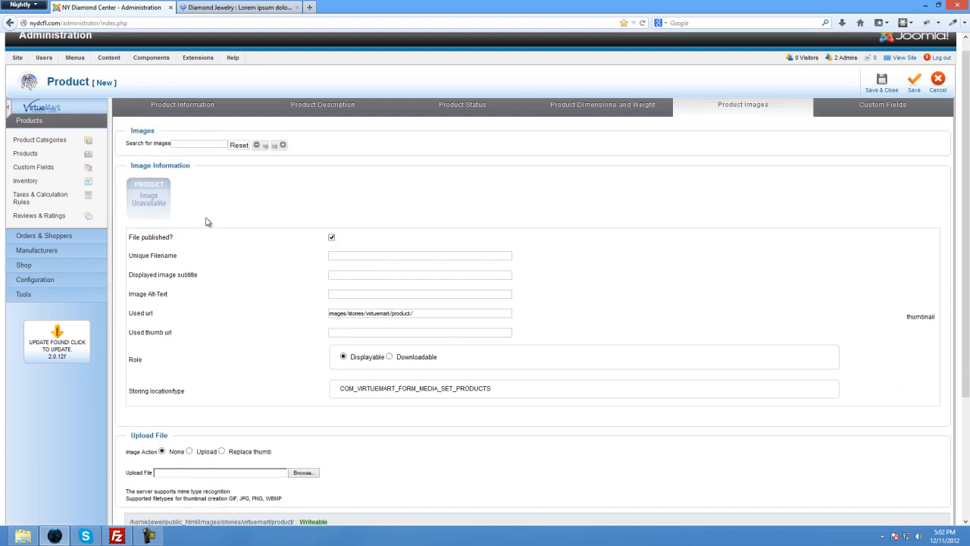
scroll(down, 3)
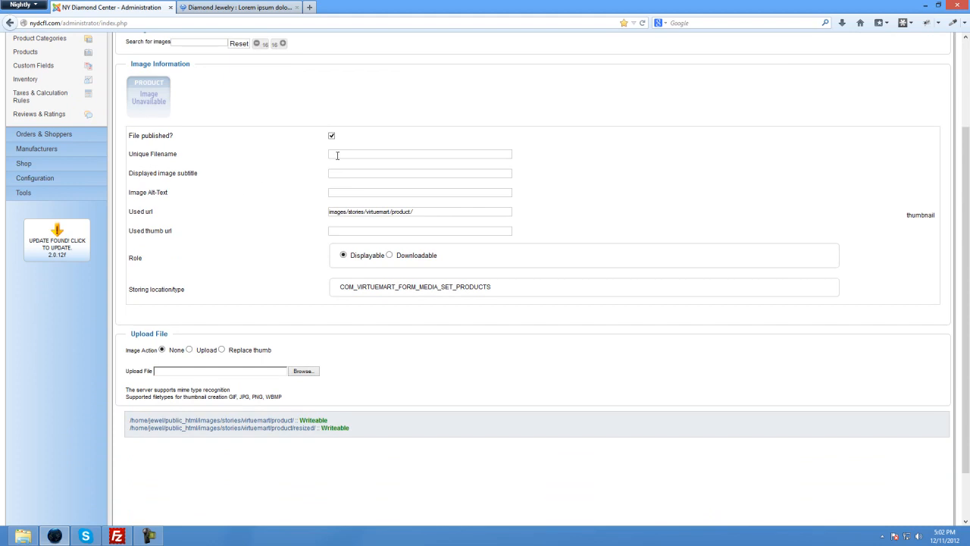
mouse_move(235, 218)
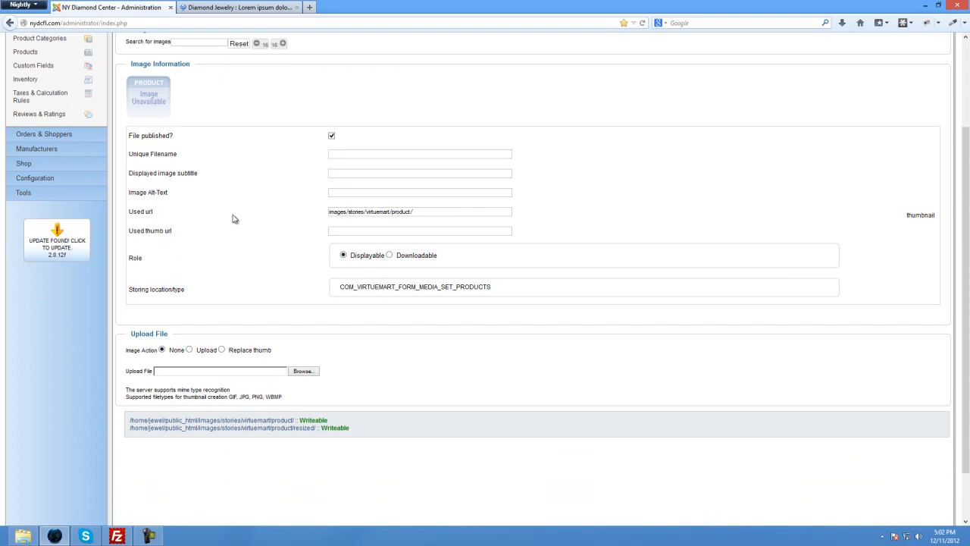
click(197, 349)
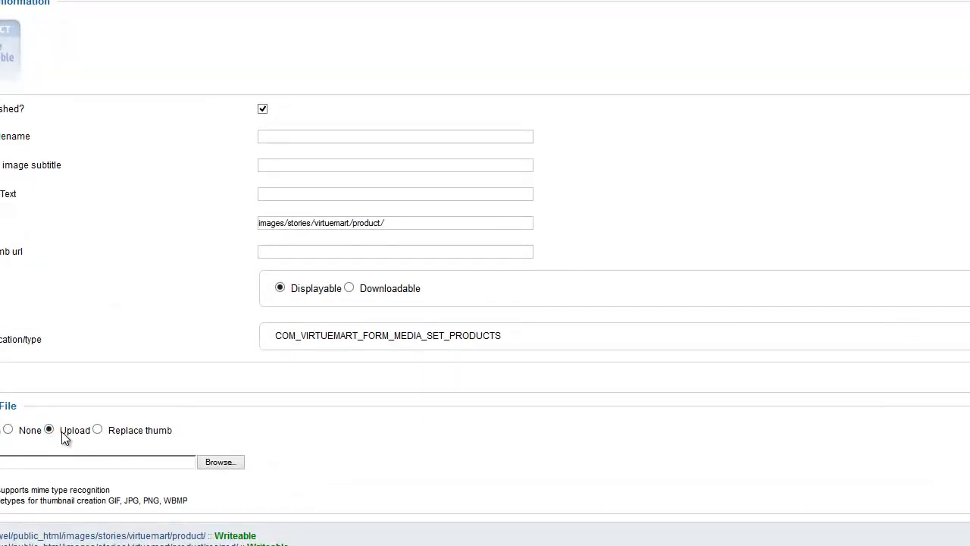
click(221, 461)
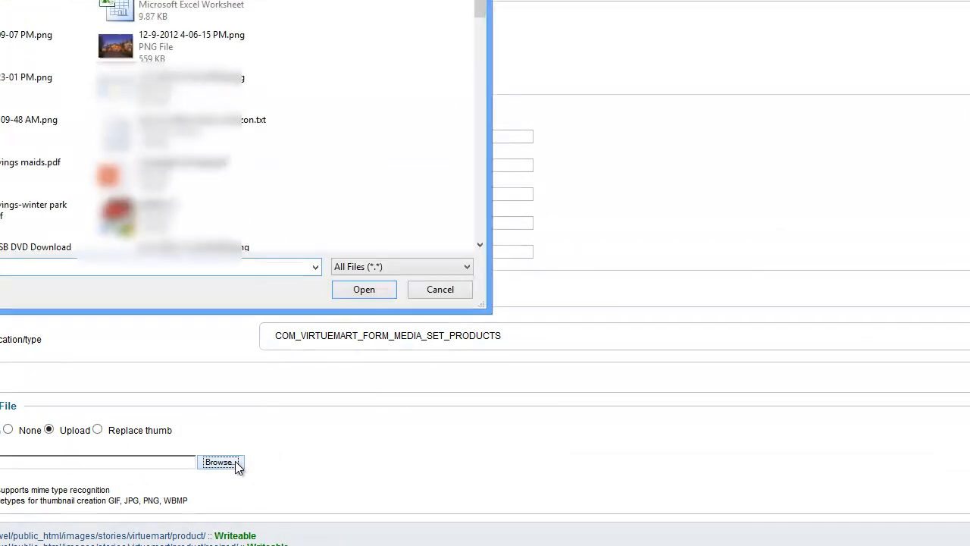
click(190, 45)
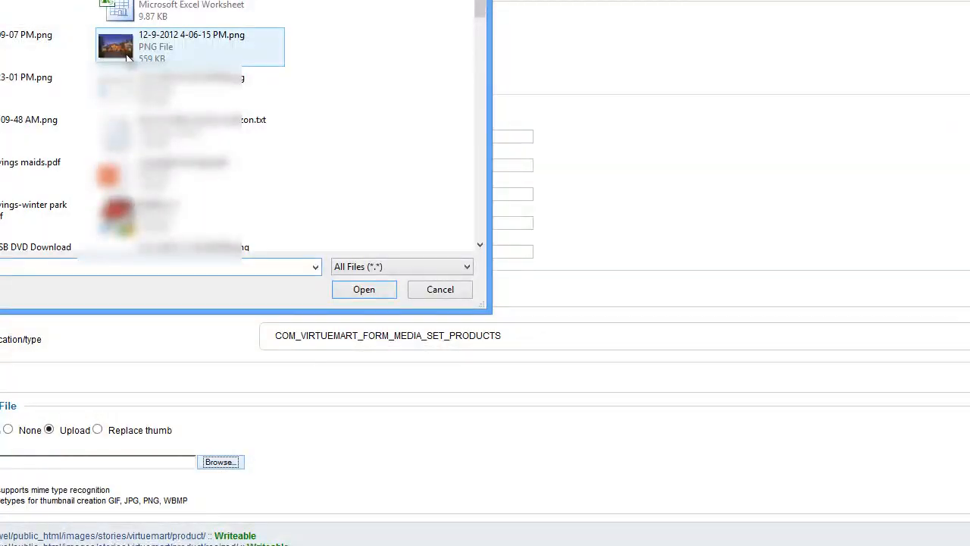
click(364, 288)
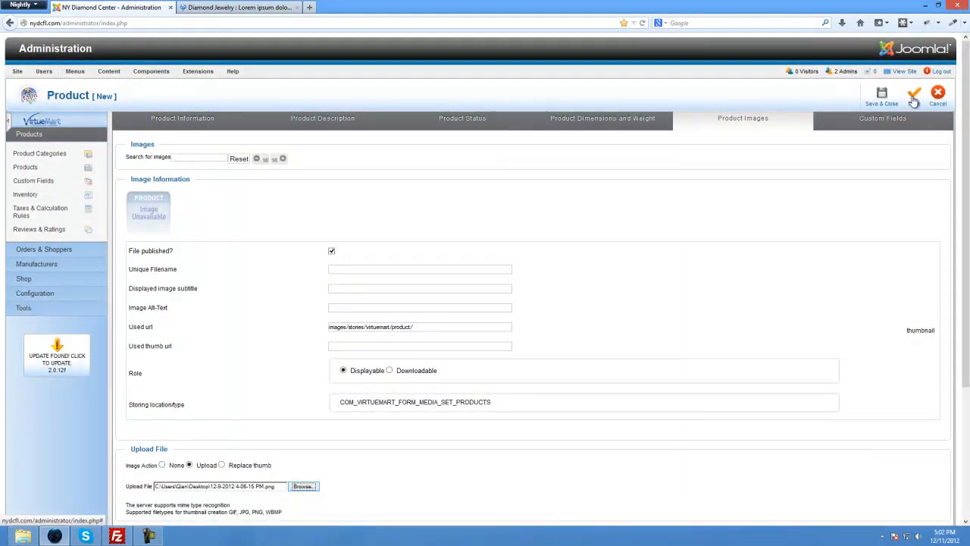
Save the 2ct Diamond Ring and confirm the uploaded picture under Product Images.
click(914, 92)
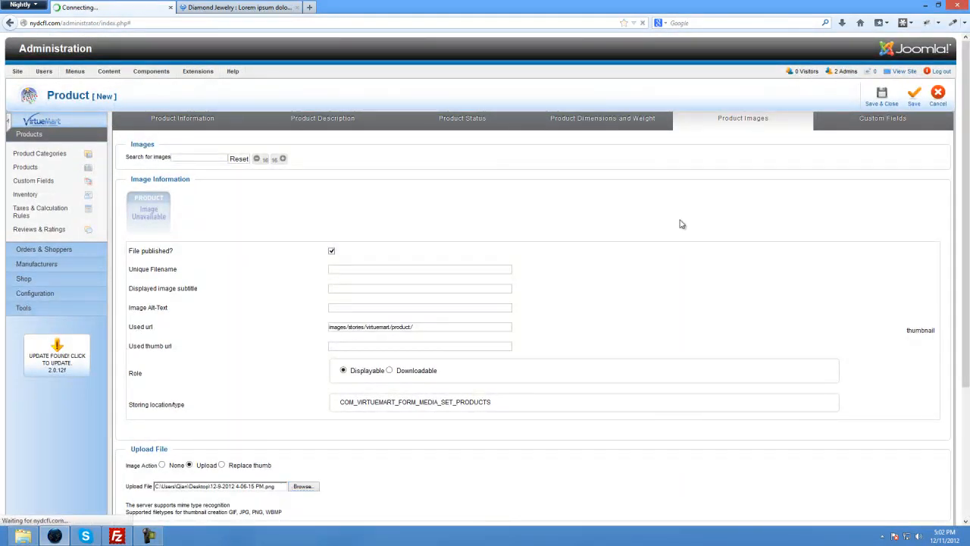
click(913, 94)
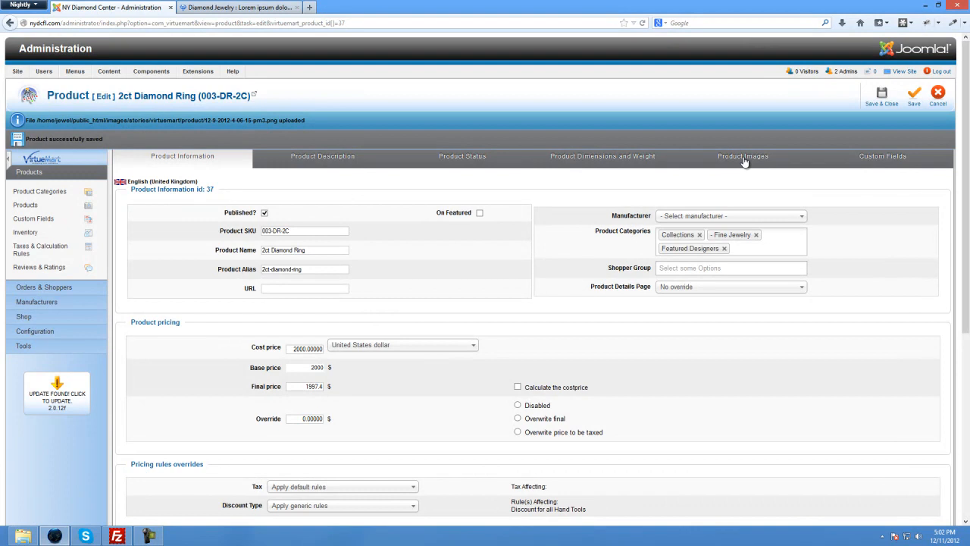
click(742, 156)
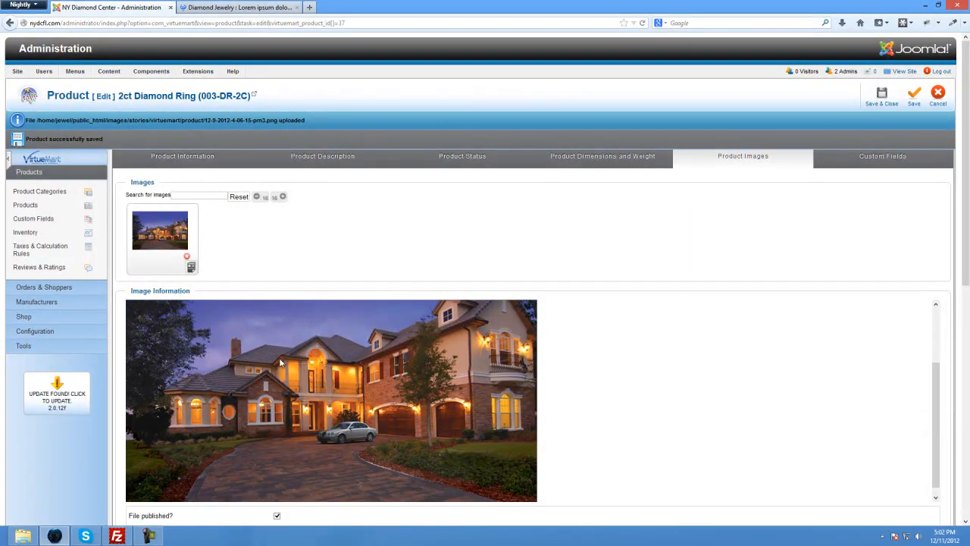
scroll(down, 3)
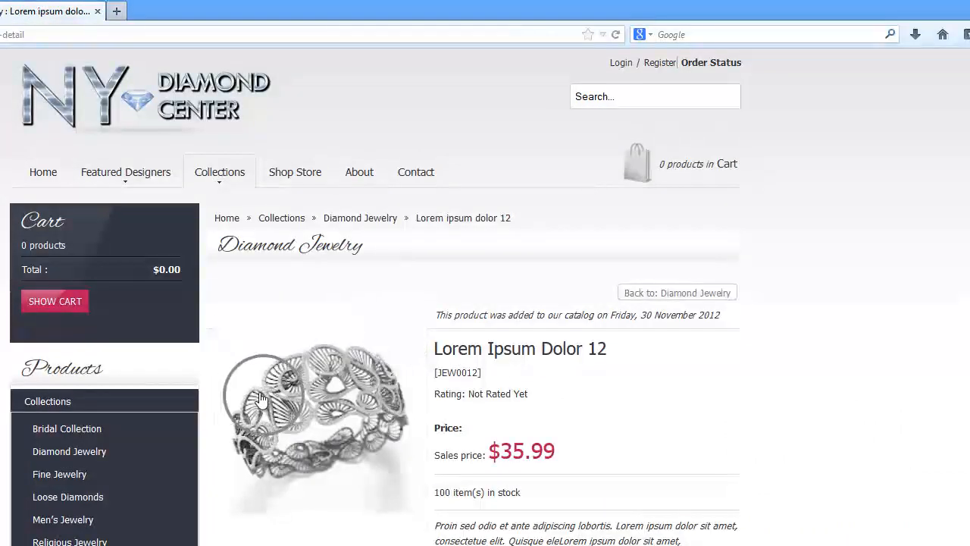
click(318, 416)
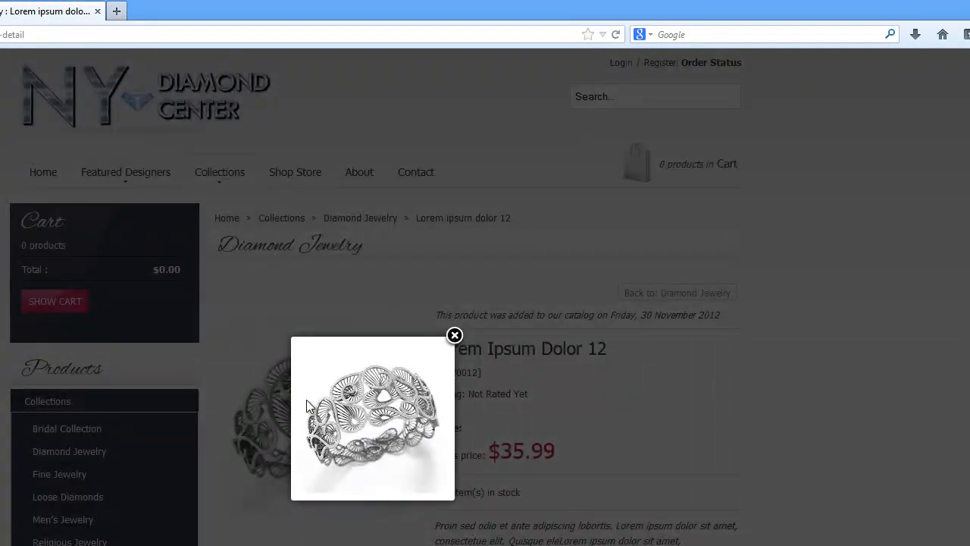
mouse_move(333, 431)
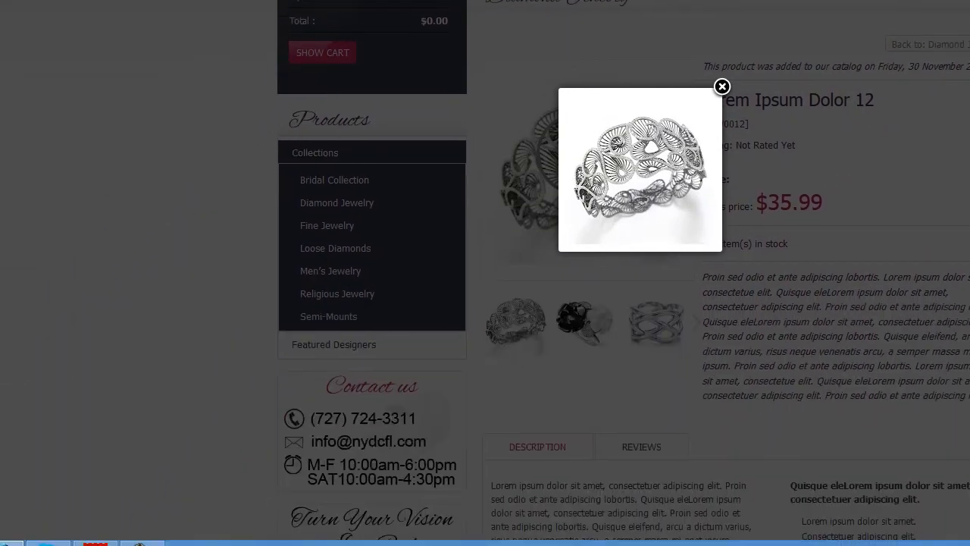
mouse_move(915, 191)
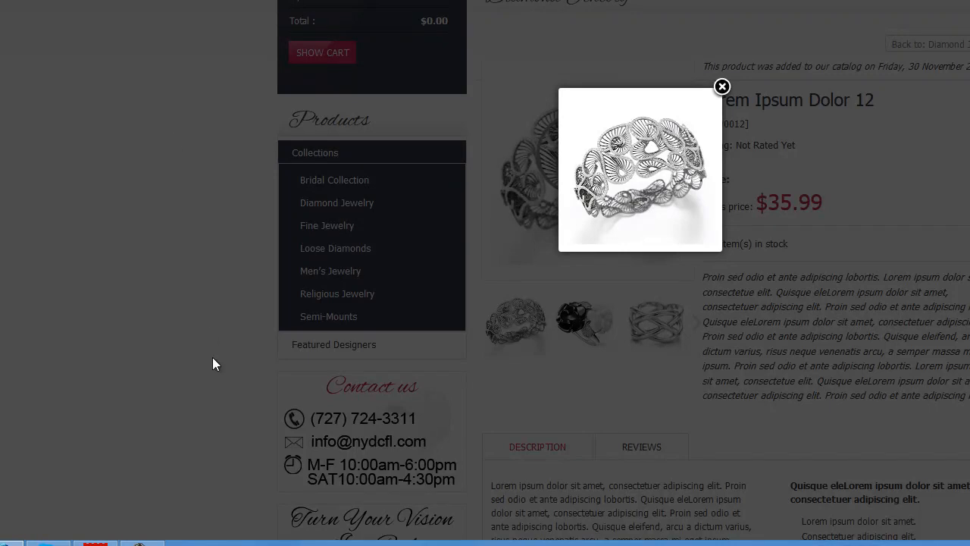
mouse_move(721, 86)
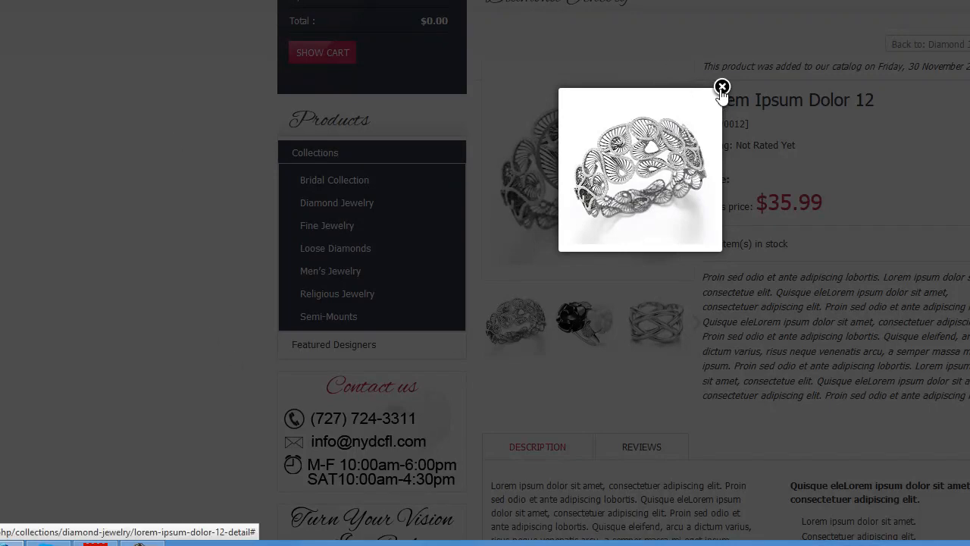
mouse_move(887, 45)
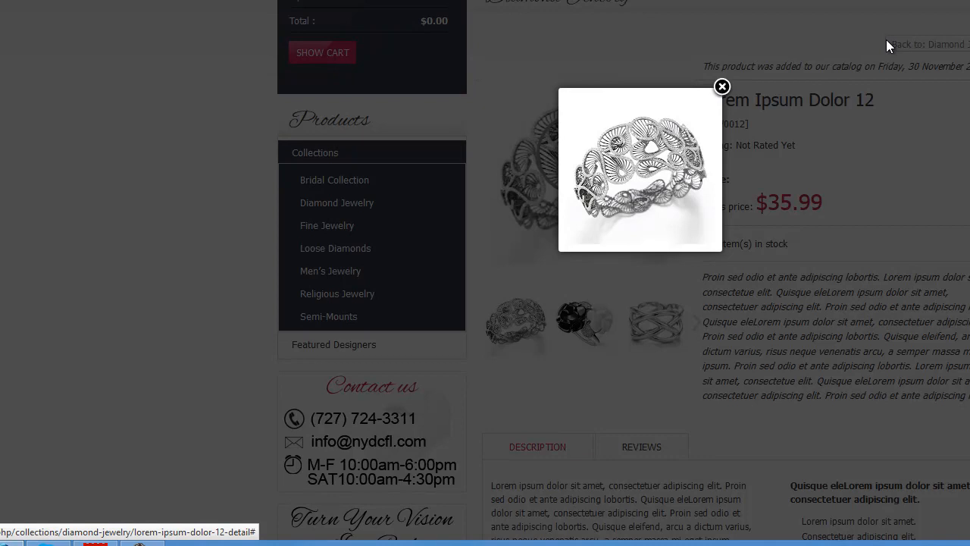
mouse_move(908, 449)
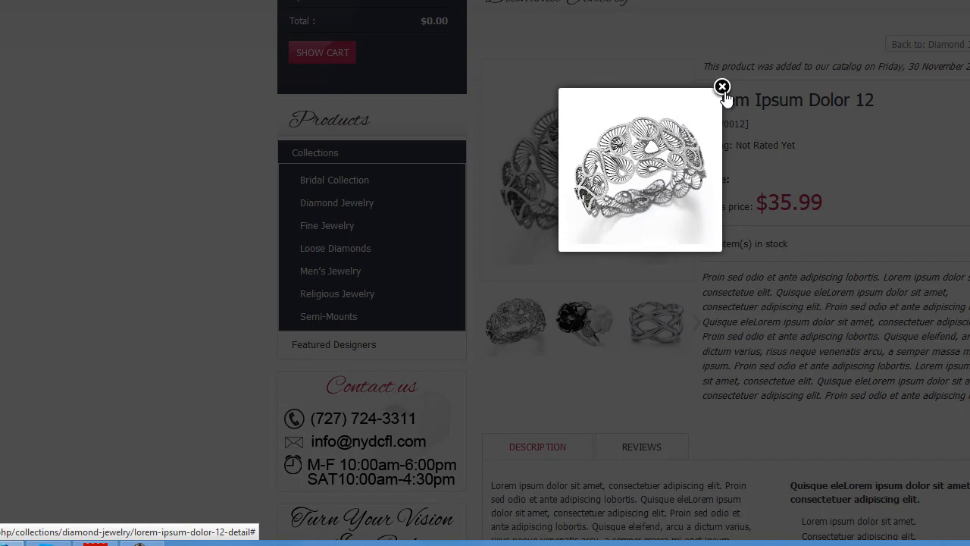
click(721, 86)
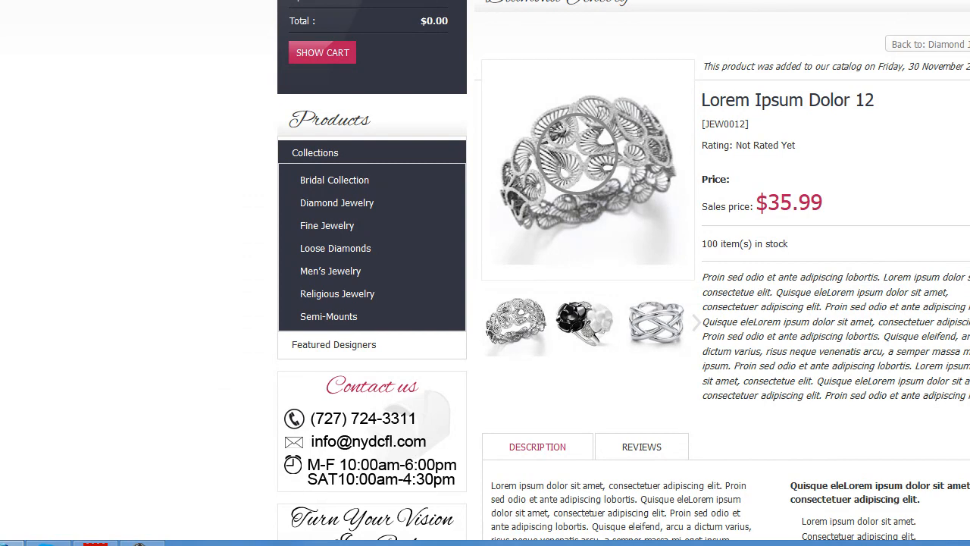
Review VirtueMart Configuration's Shopfront template, Media Files thumbnail sizes and Home Page settings.
click(109, 6)
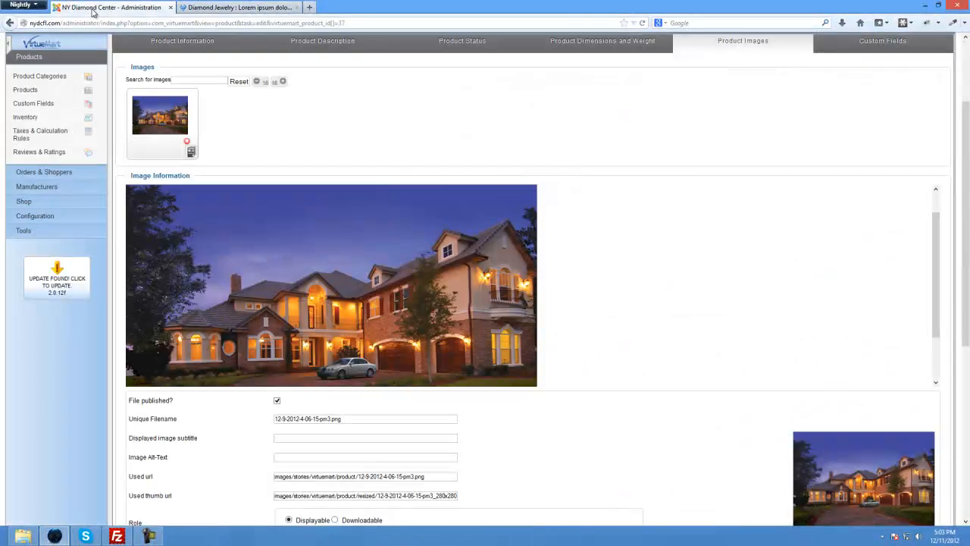
mouse_move(161, 113)
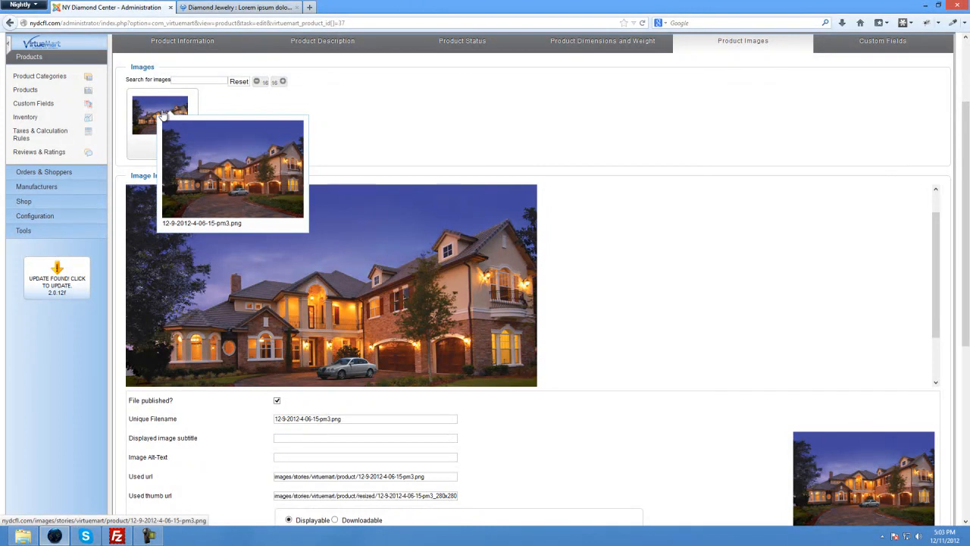
click(35, 216)
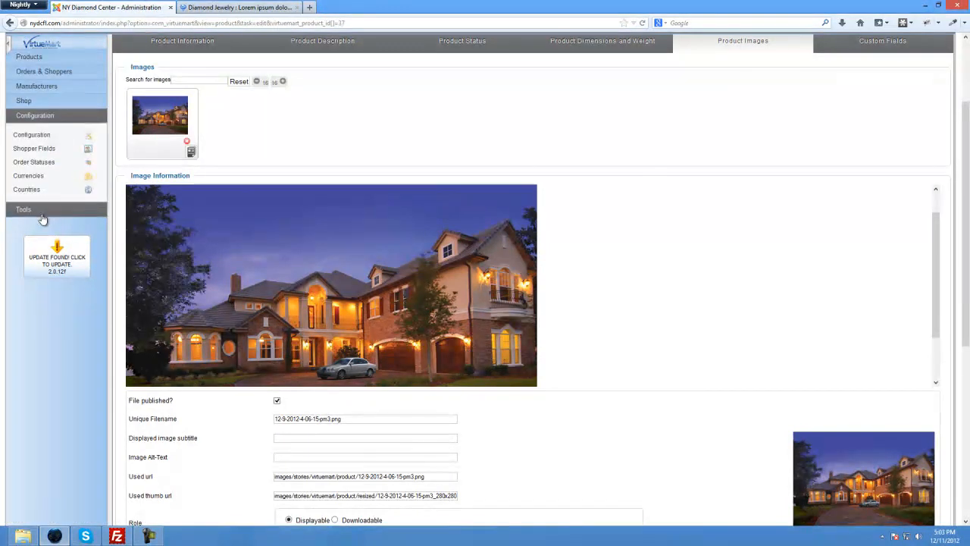
click(31, 133)
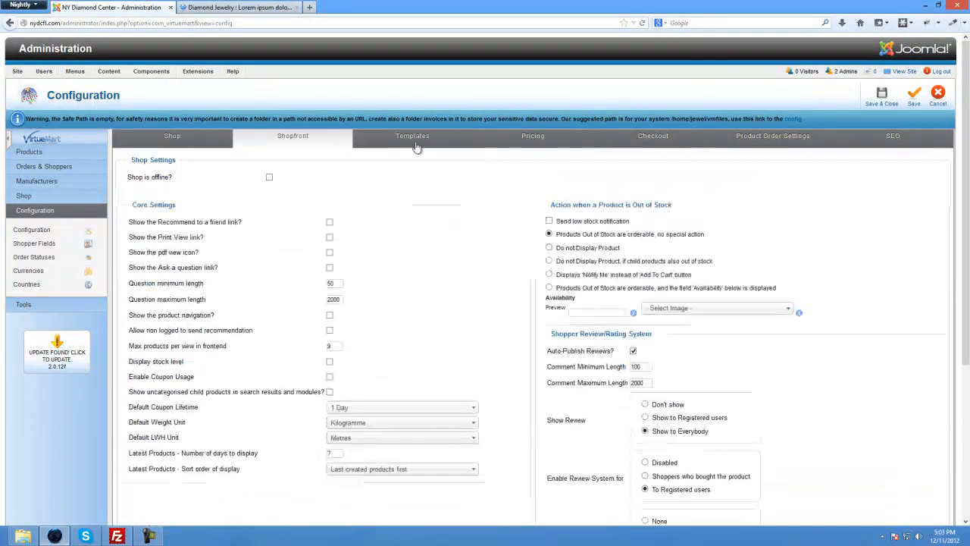
click(413, 136)
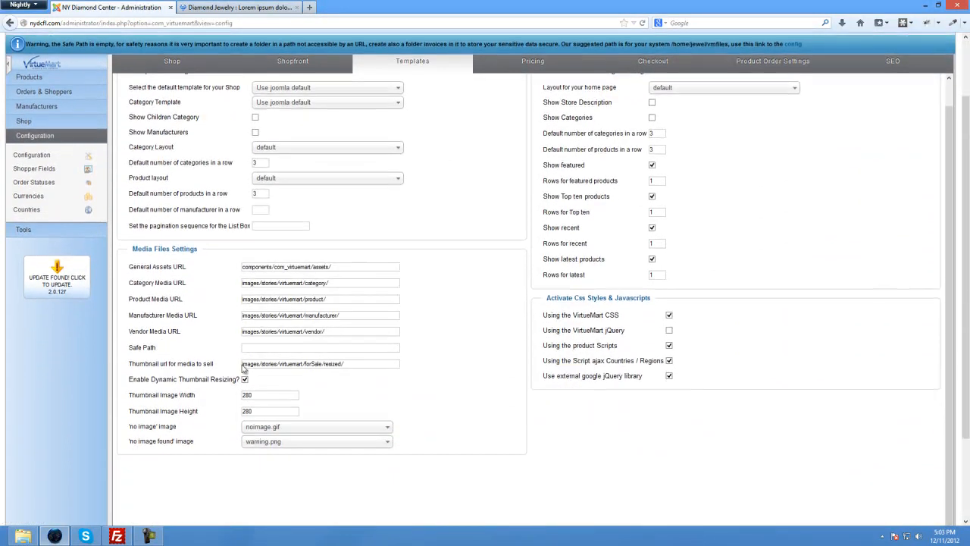
scroll(down, 3)
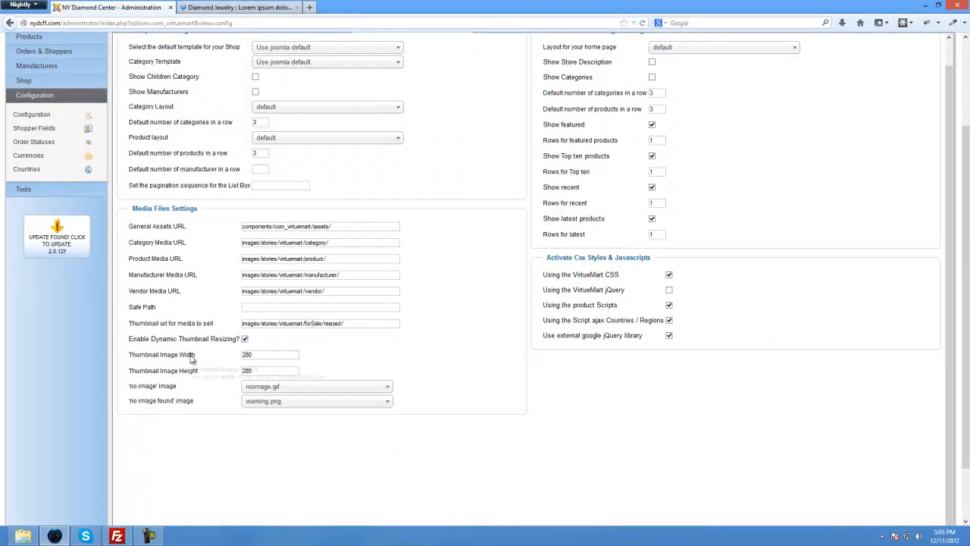
scroll(up, 3)
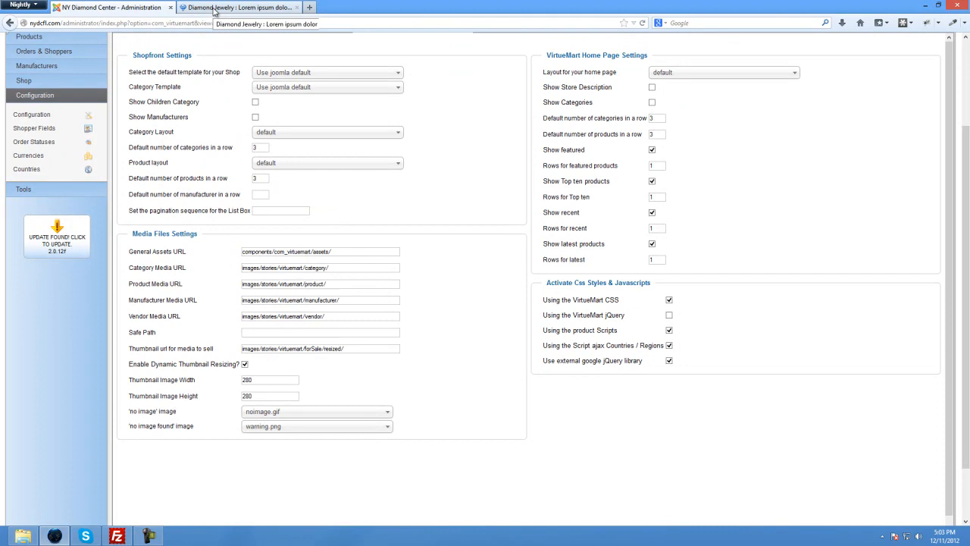
Reload the storefront home page so the 2ct Diamond Ring at $2,000.00 shows under Featured Products.
click(240, 6)
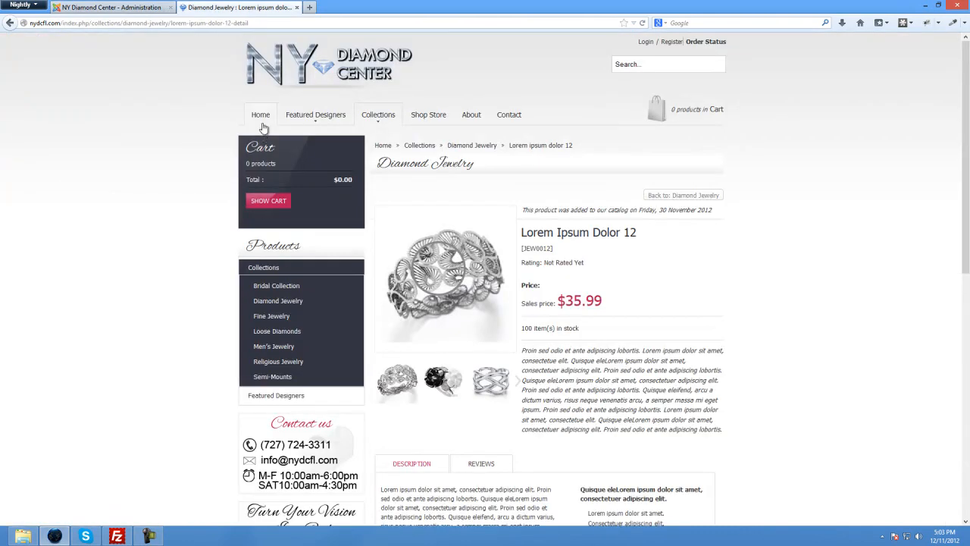
click(261, 115)
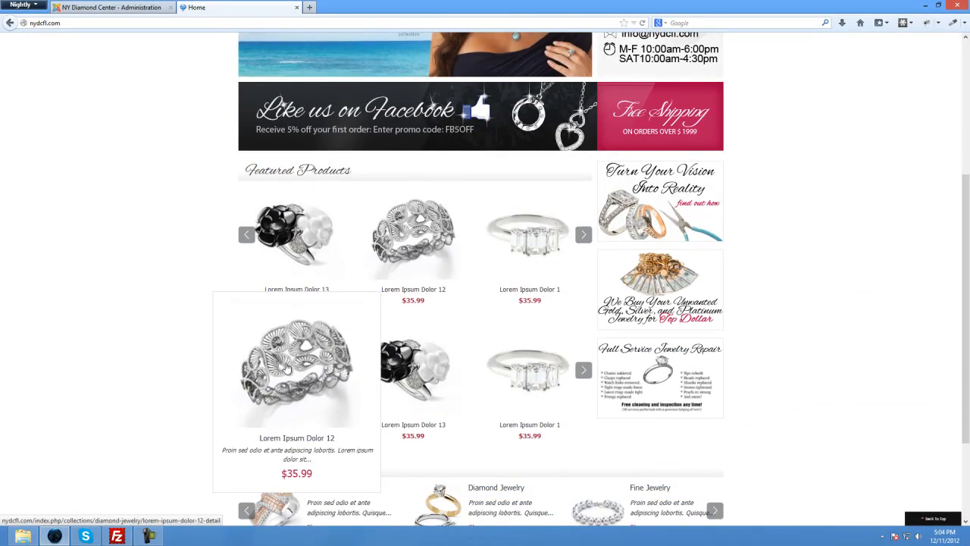
mouse_move(81, 115)
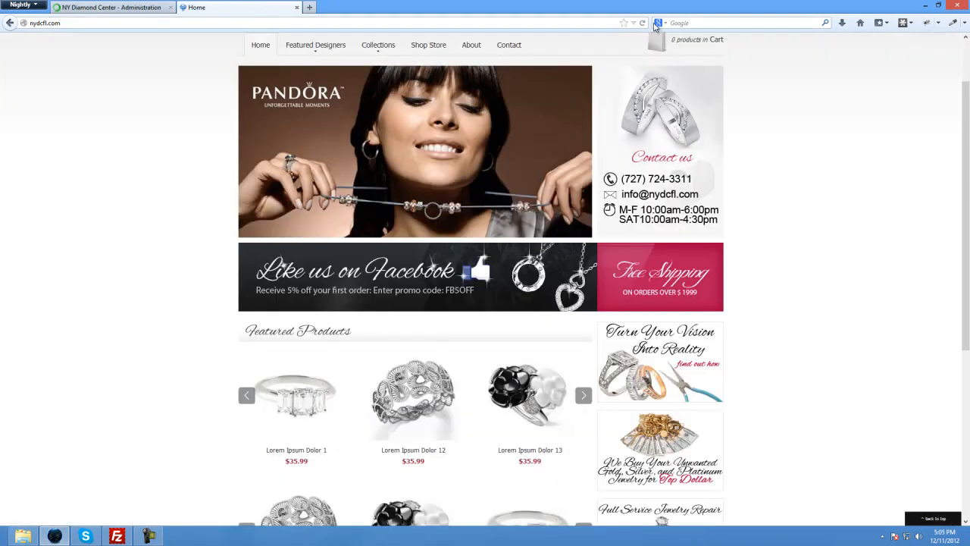
click(642, 23)
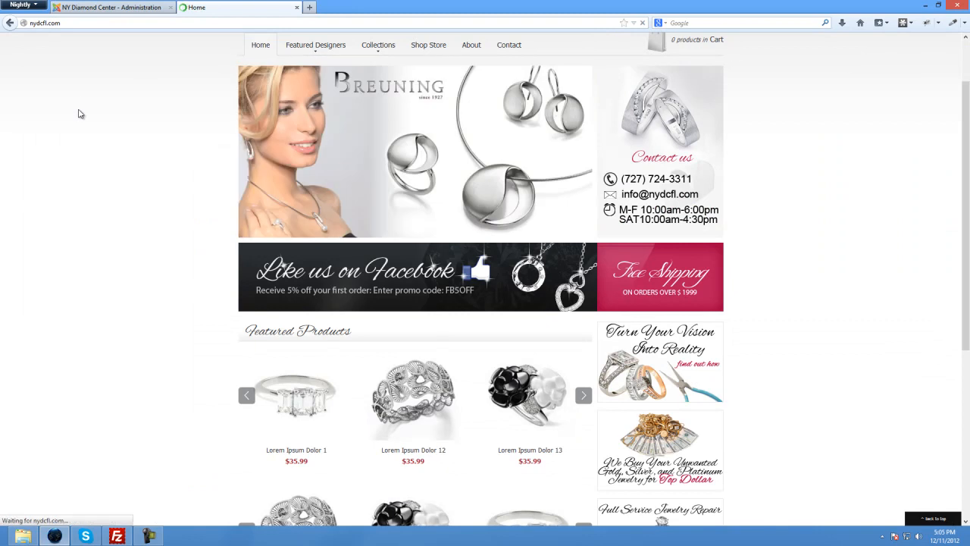
scroll(down, 3)
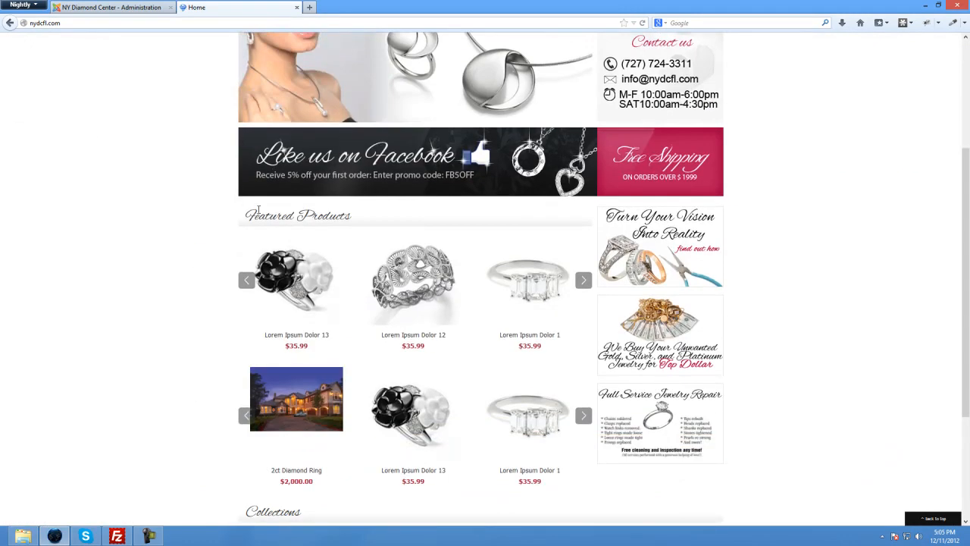
Scroll down the home page past Featured Products to Collections and Newsletter.
scroll(down, 3)
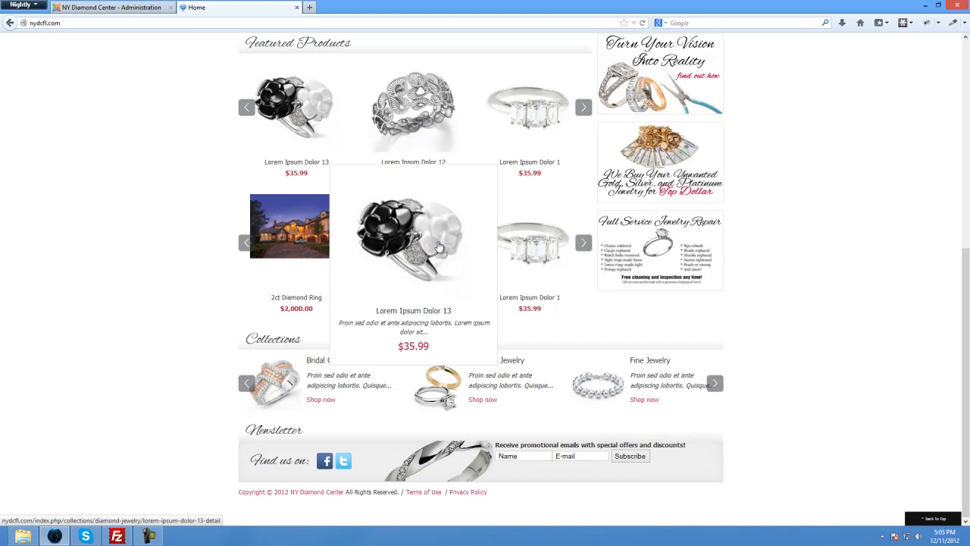
mouse_move(225, 255)
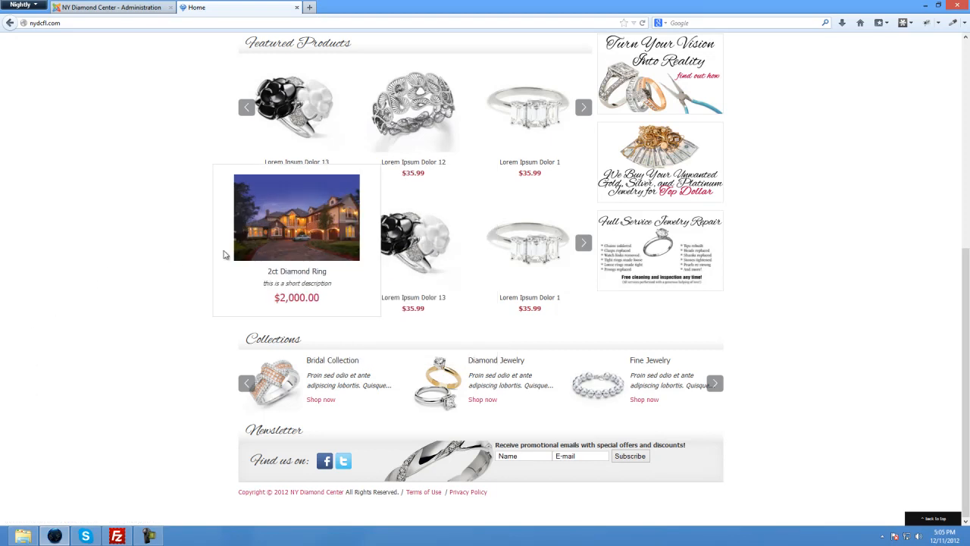
mouse_move(297, 251)
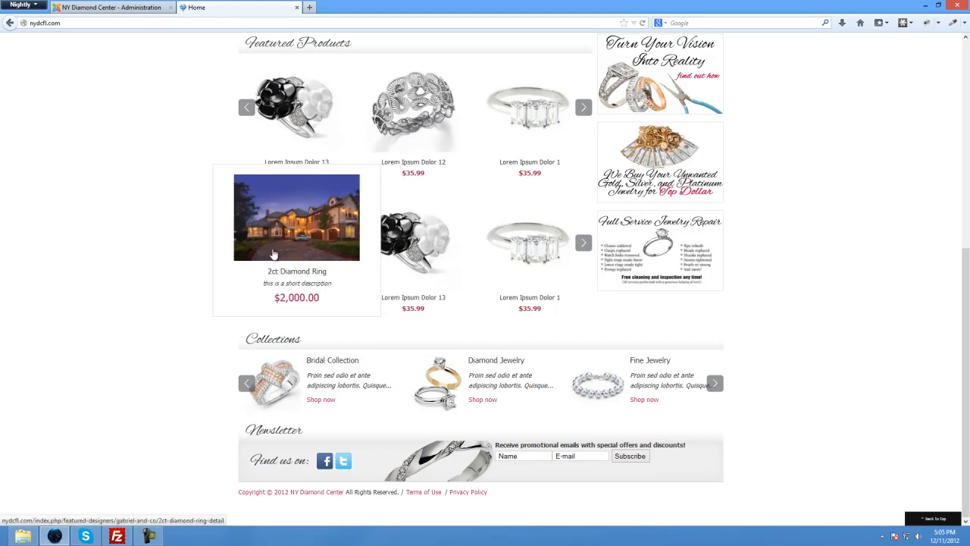
mouse_move(34, 402)
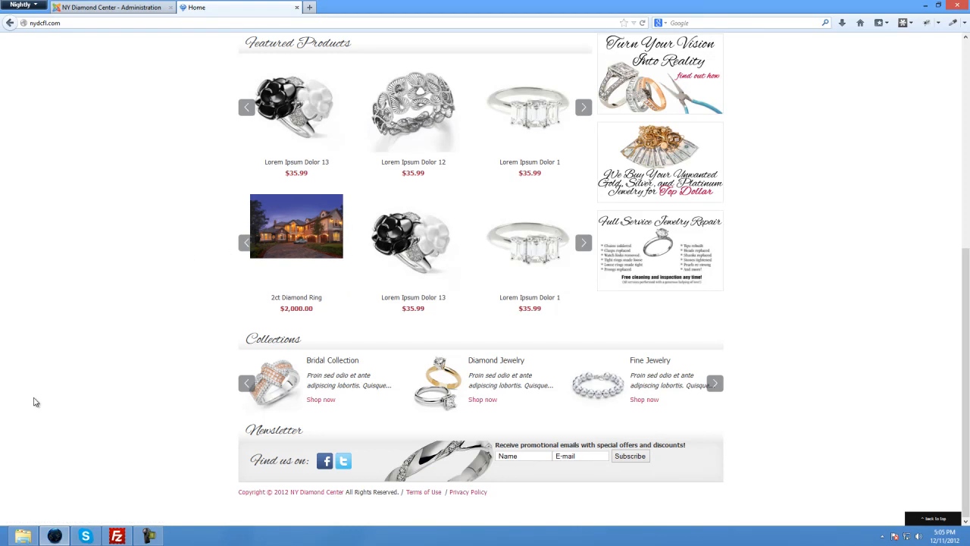
mouse_move(131, 315)
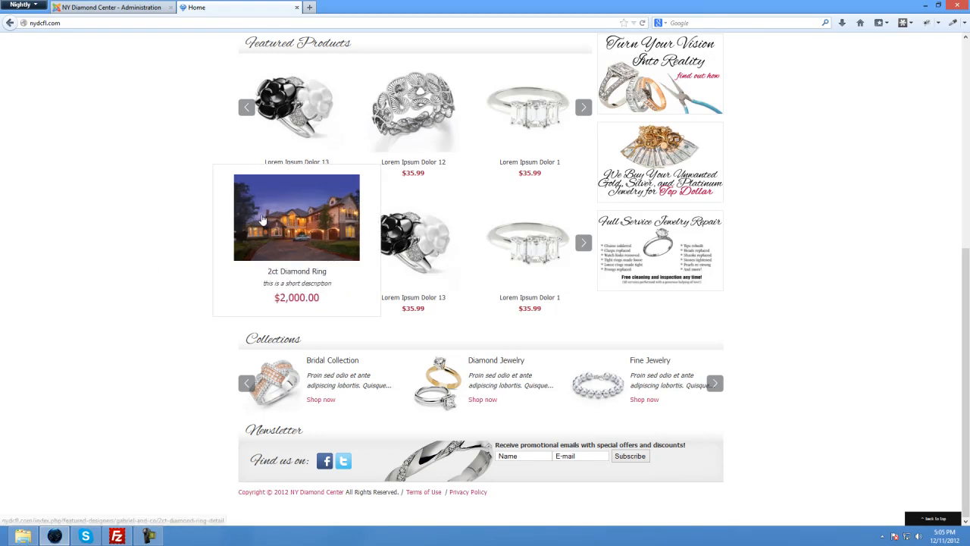
mouse_move(276, 229)
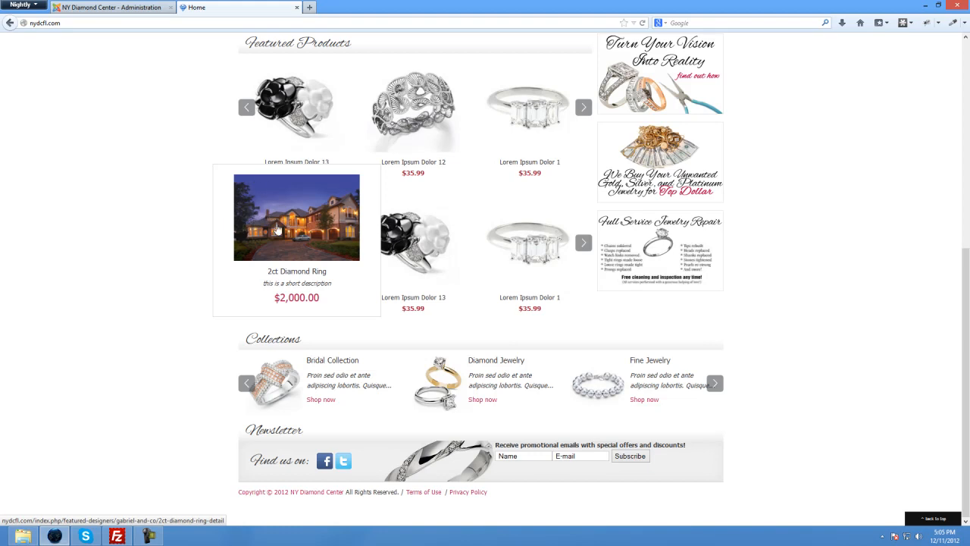
mouse_move(258, 211)
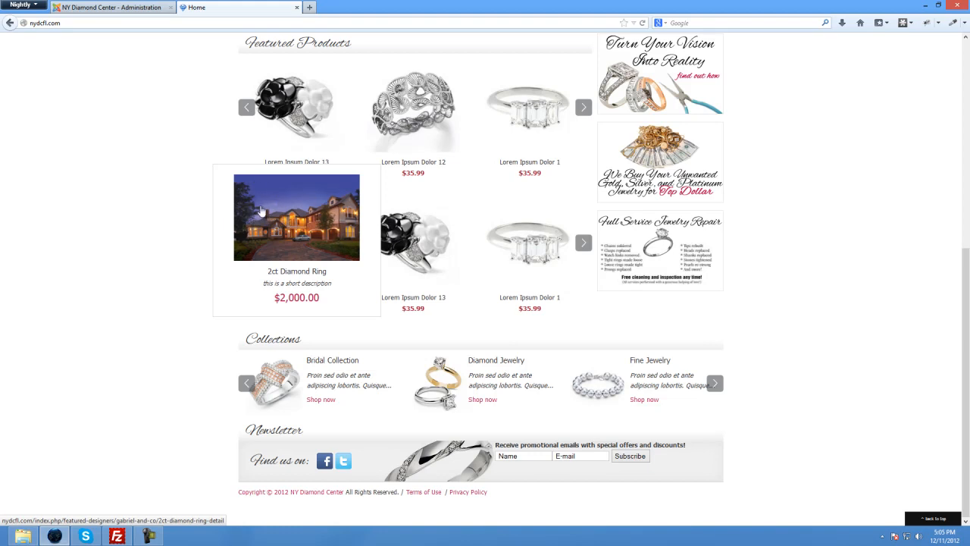
mouse_move(274, 204)
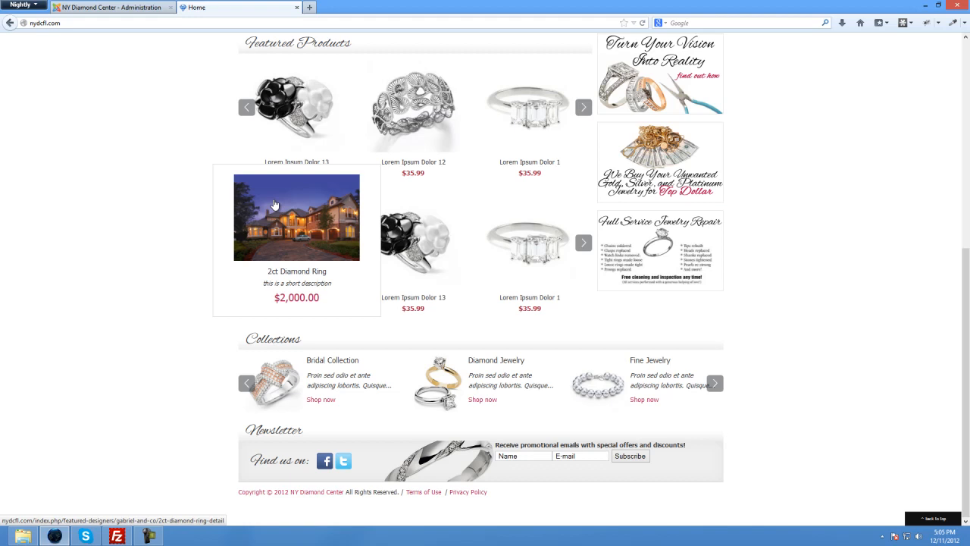
mouse_move(243, 176)
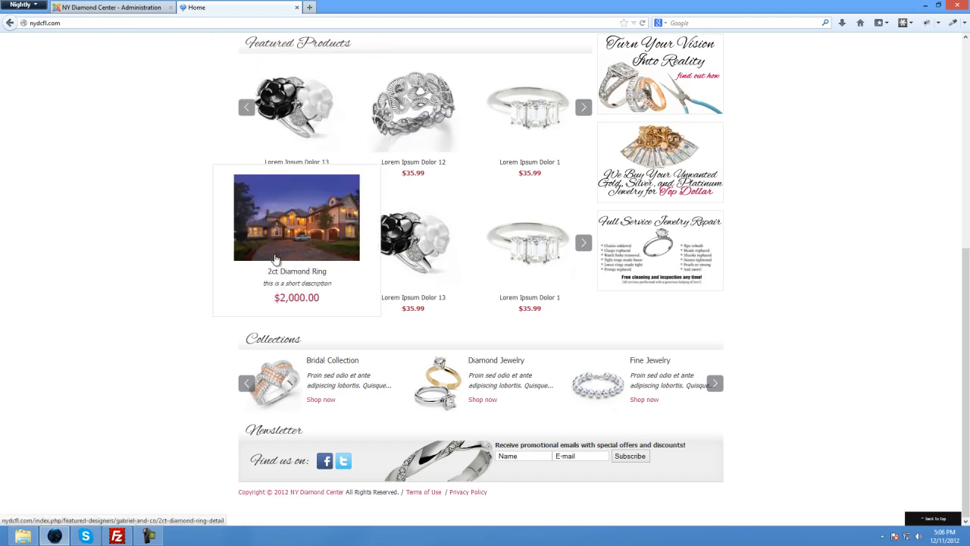
mouse_move(280, 294)
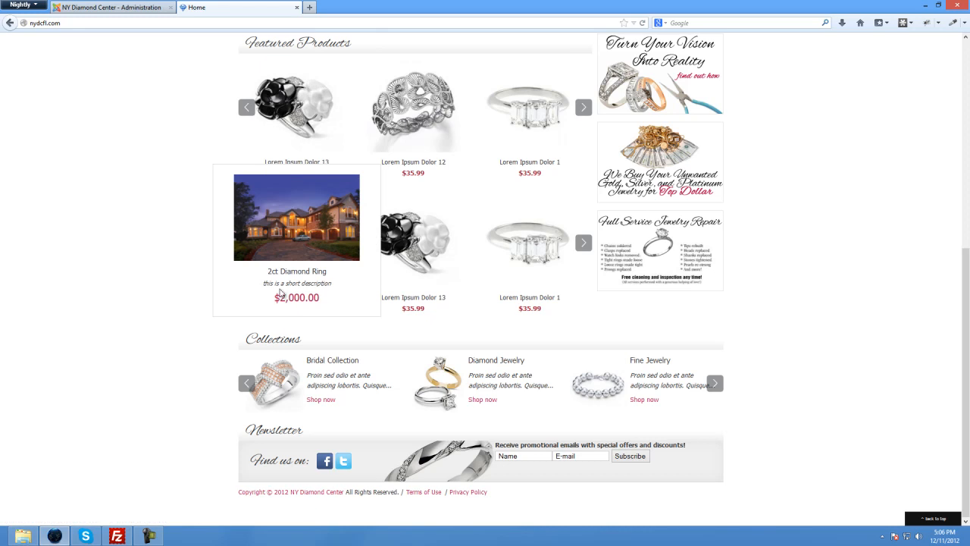
mouse_move(297, 270)
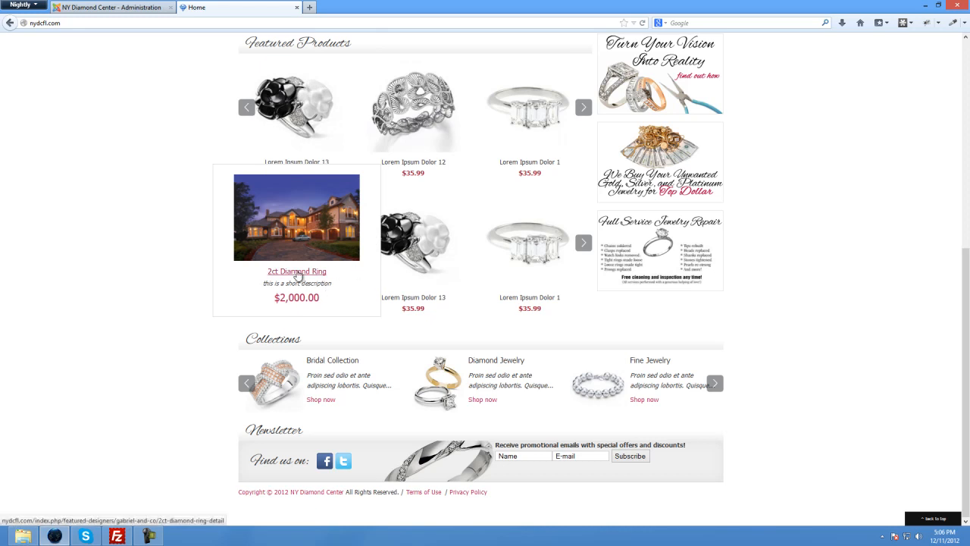
mouse_move(340, 292)
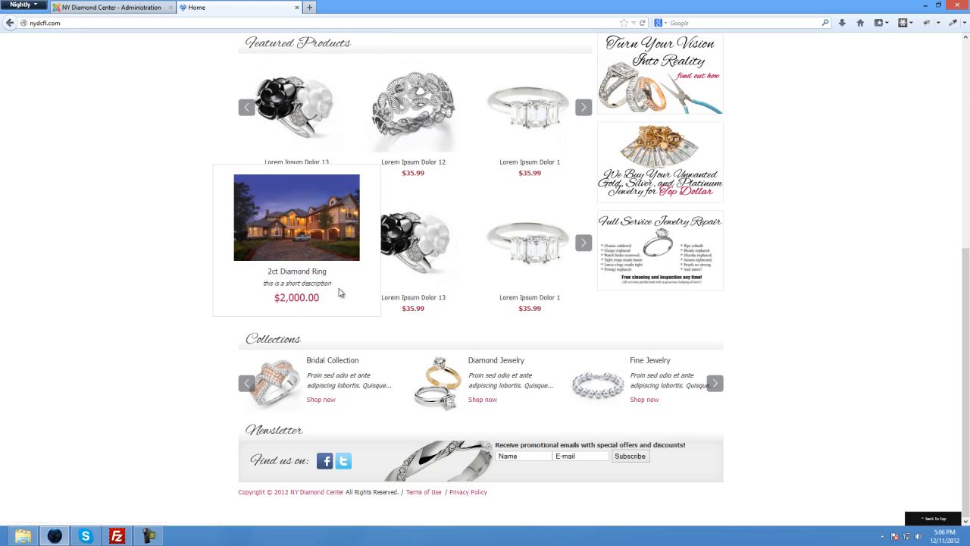
mouse_move(412, 240)
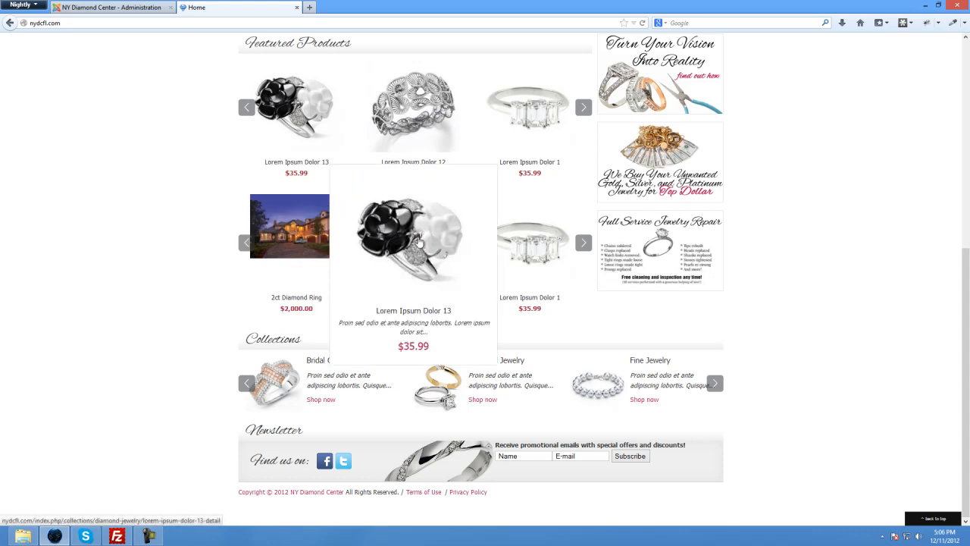
mouse_move(463, 292)
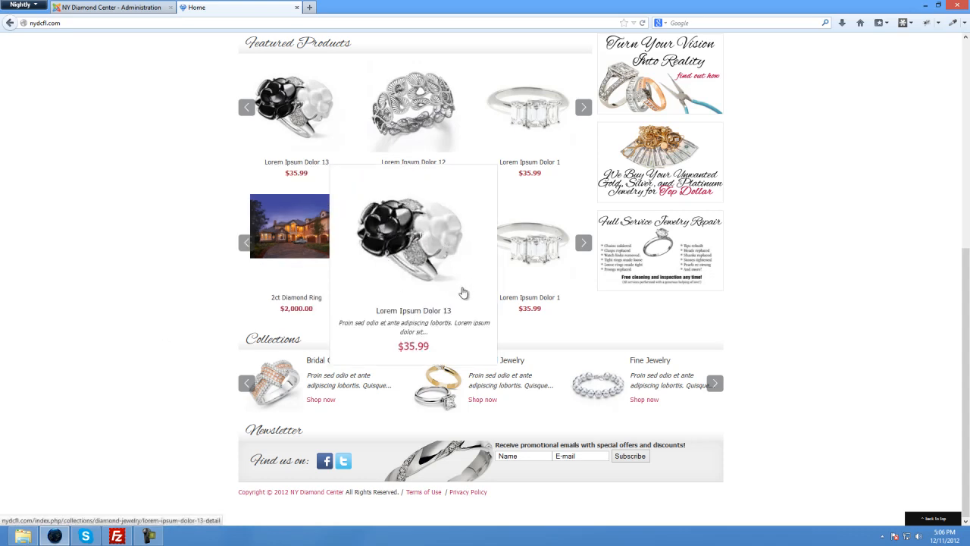
mouse_move(371, 218)
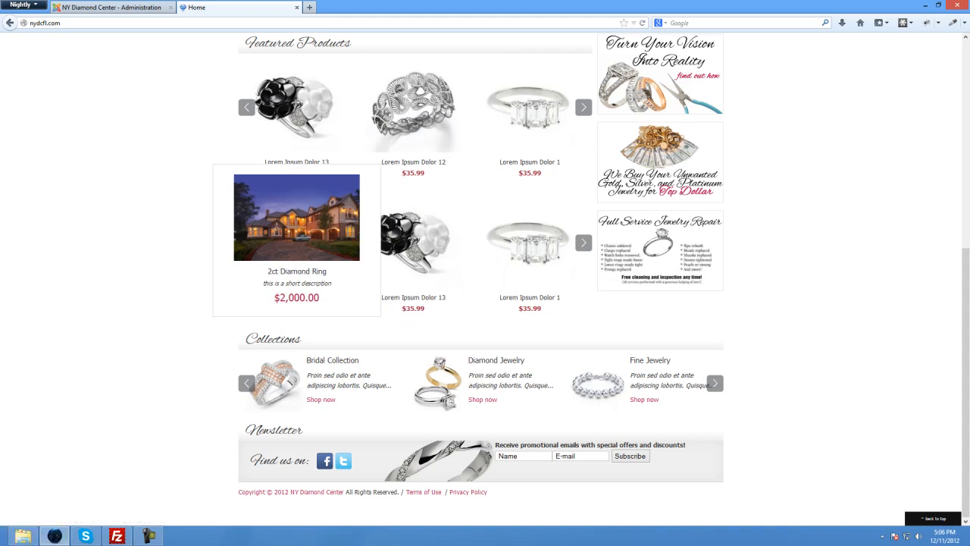
mouse_move(203, 317)
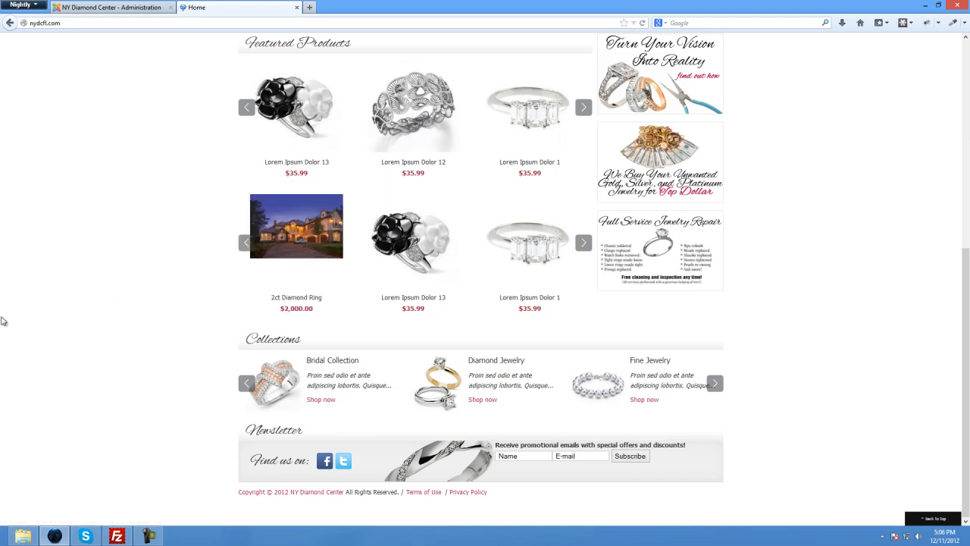
mouse_move(131, 235)
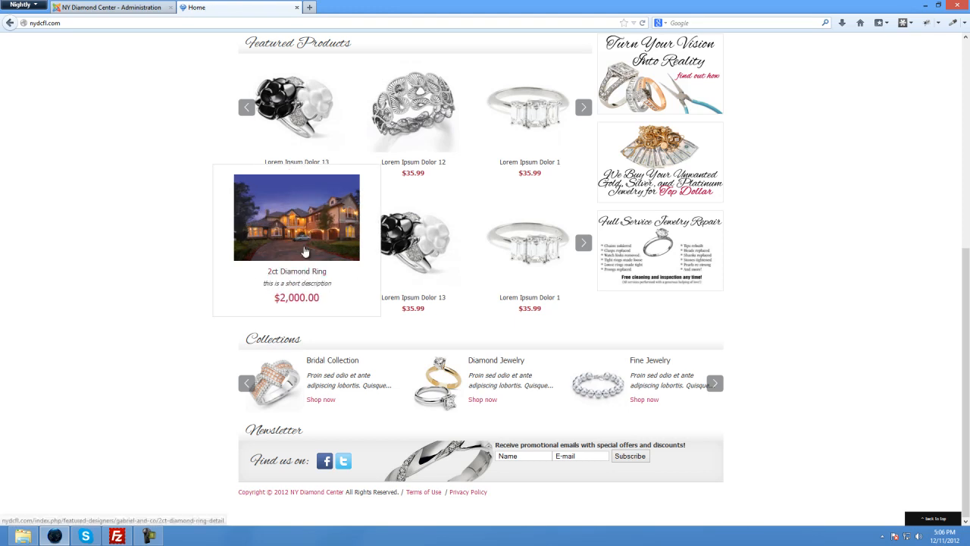
mouse_move(34, 267)
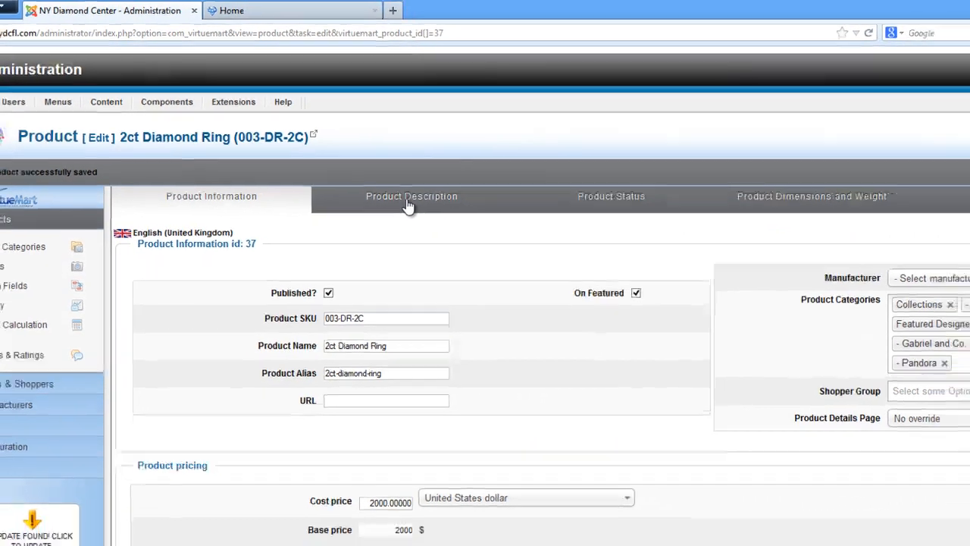
View the product's Product Images and then its empty Custom Fields settings.
click(743, 136)
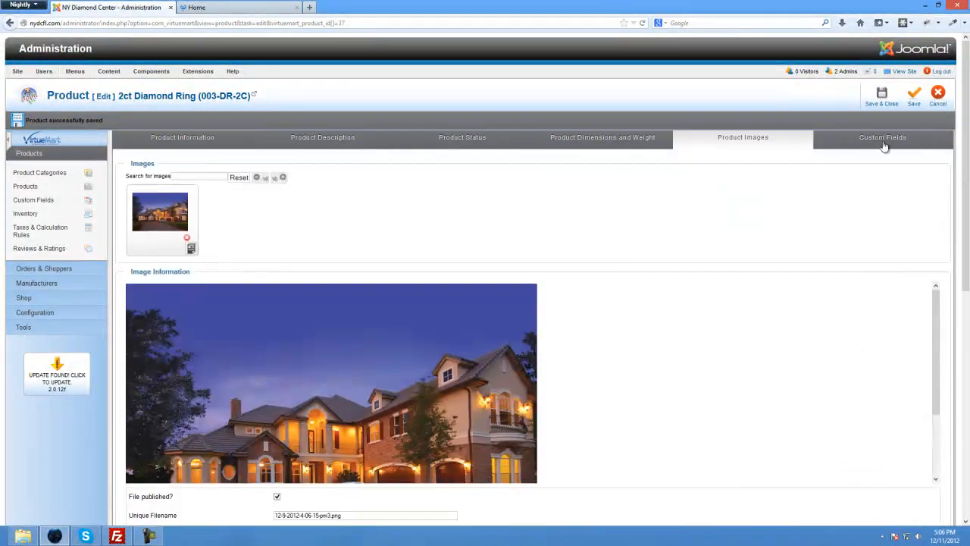
click(882, 137)
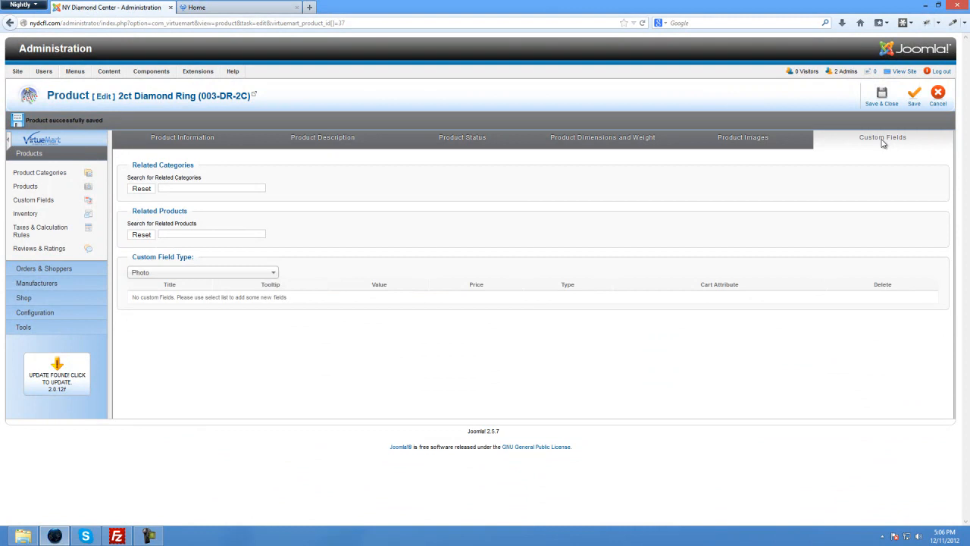
mouse_move(191, 347)
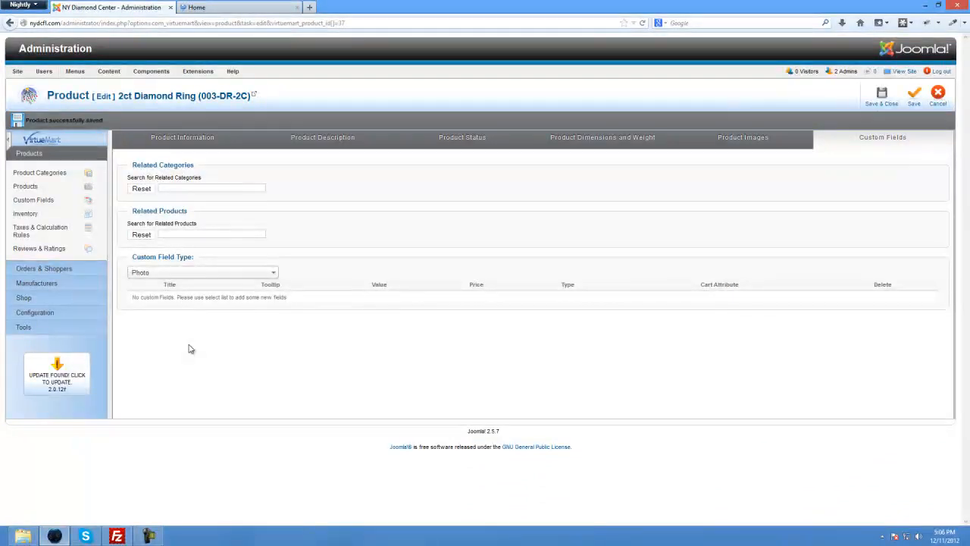